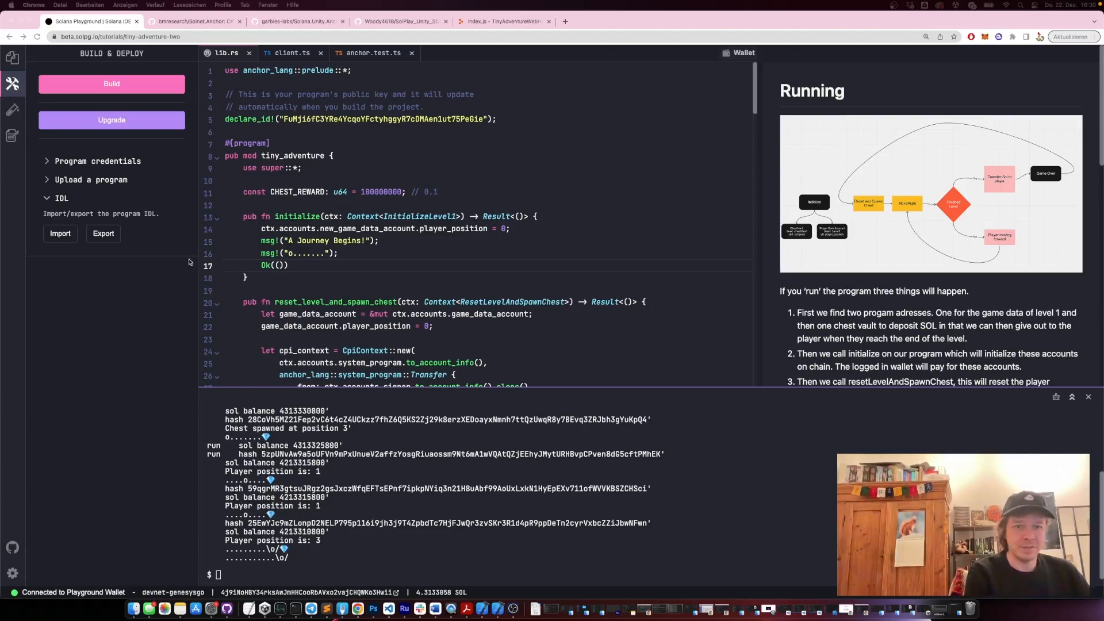
mouse_move(266, 308)
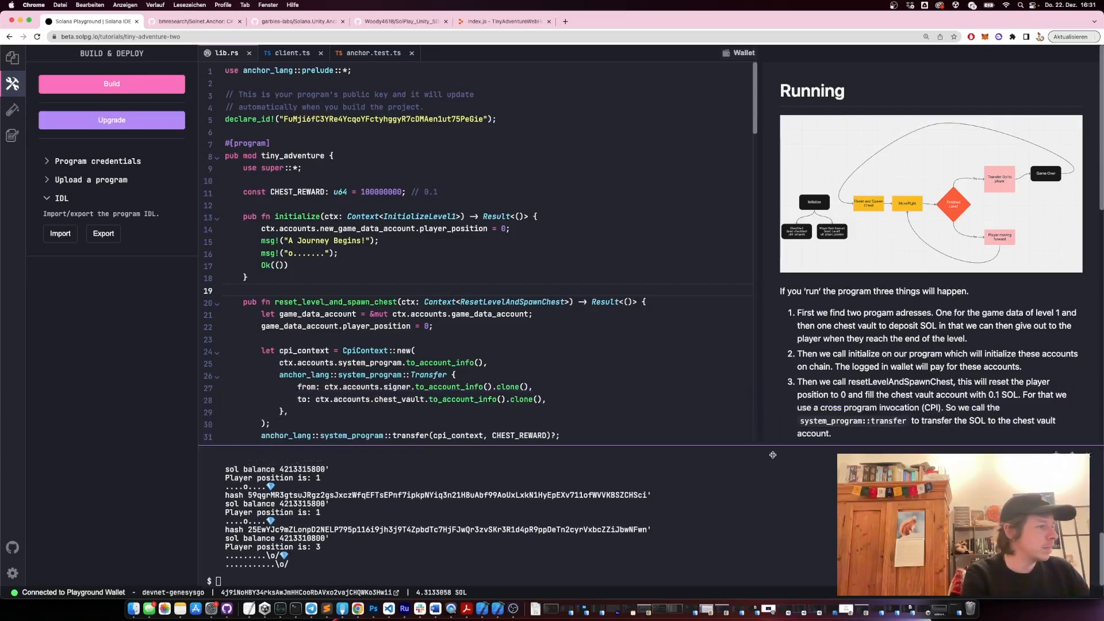
- Export the tiny adventure program's IDL as a JSON file from the Build & Deploy sidebar
scroll(down, 3)
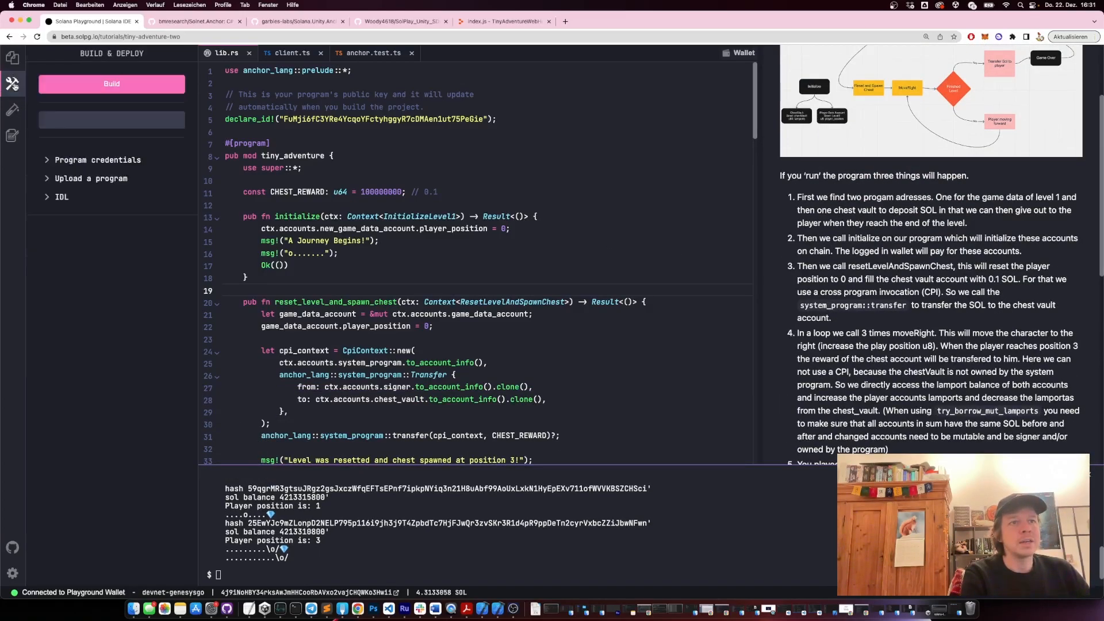
click(61, 198)
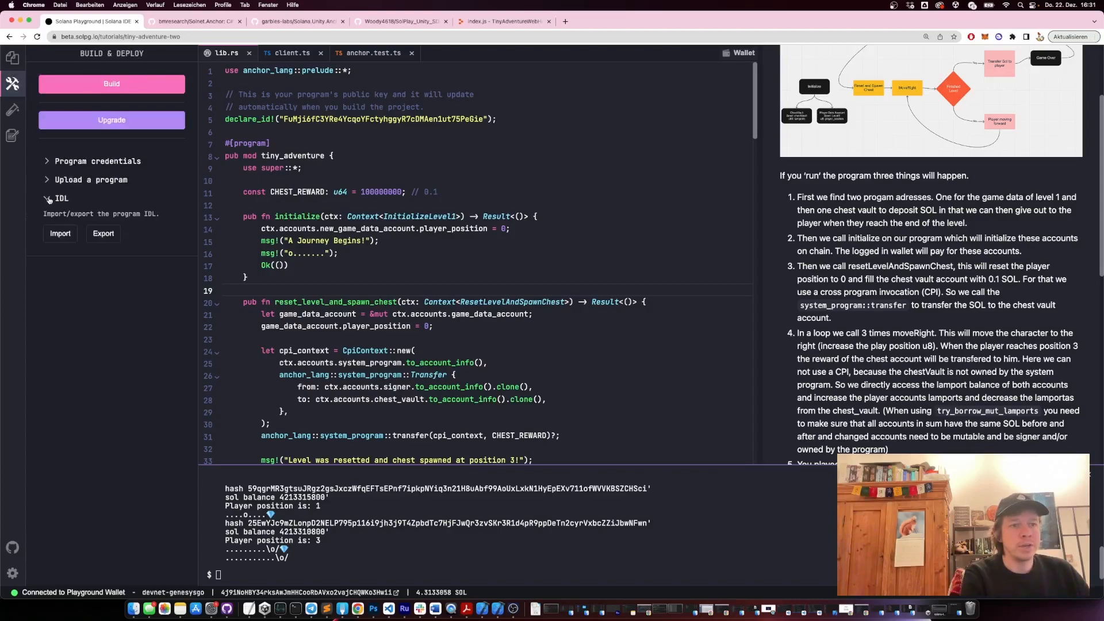
click(102, 234)
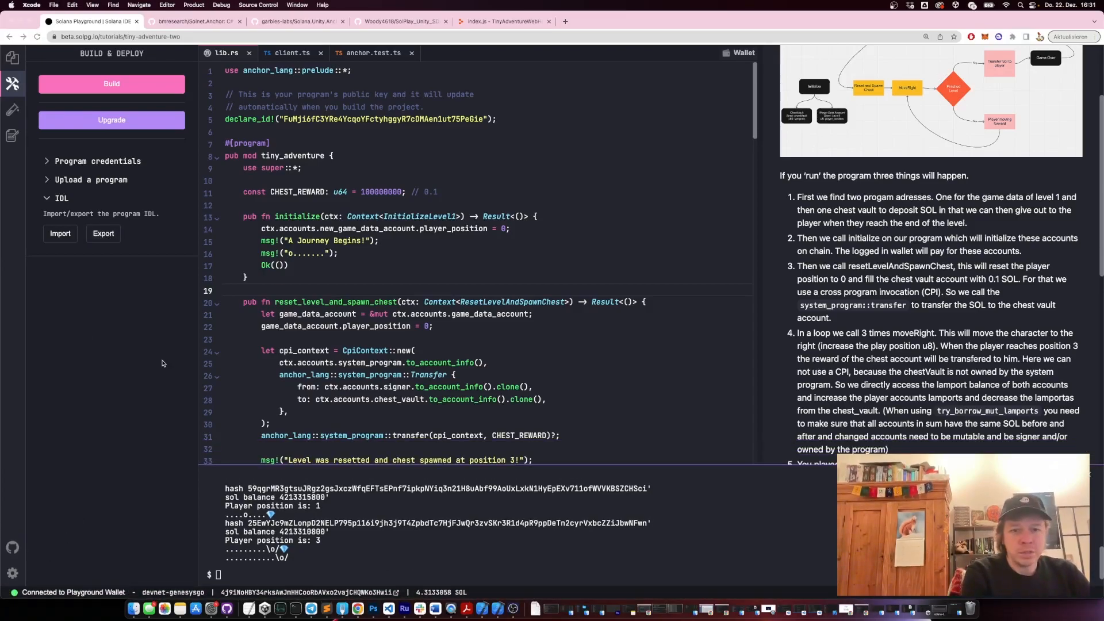
- View the exported idl (1).json in Xcode and highlight the chestVault account entry
click(102, 233)
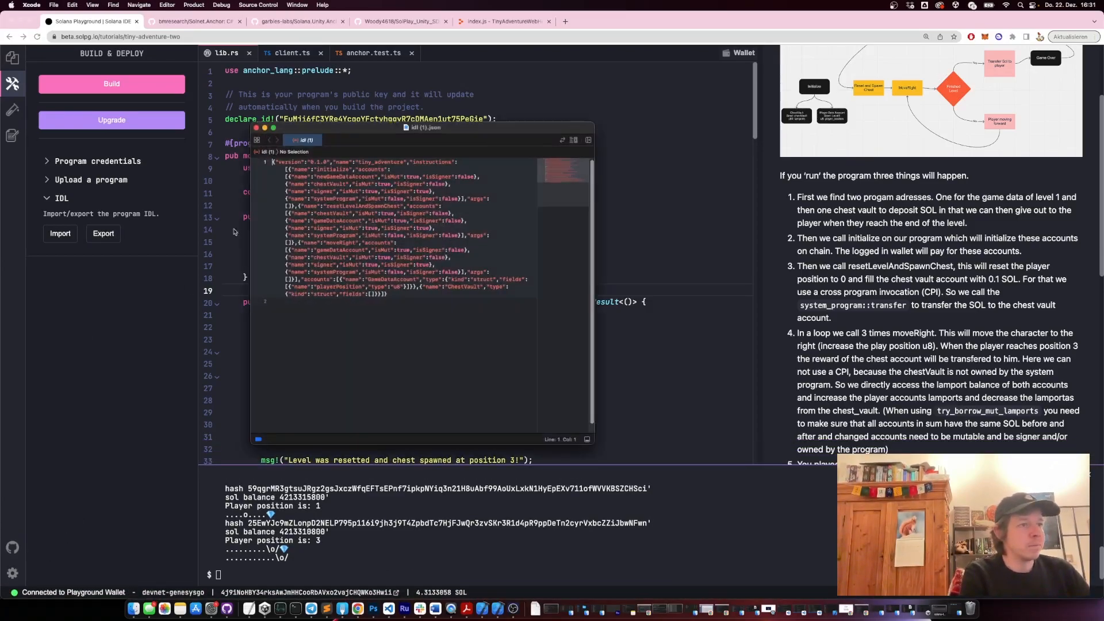
double_click(431, 161)
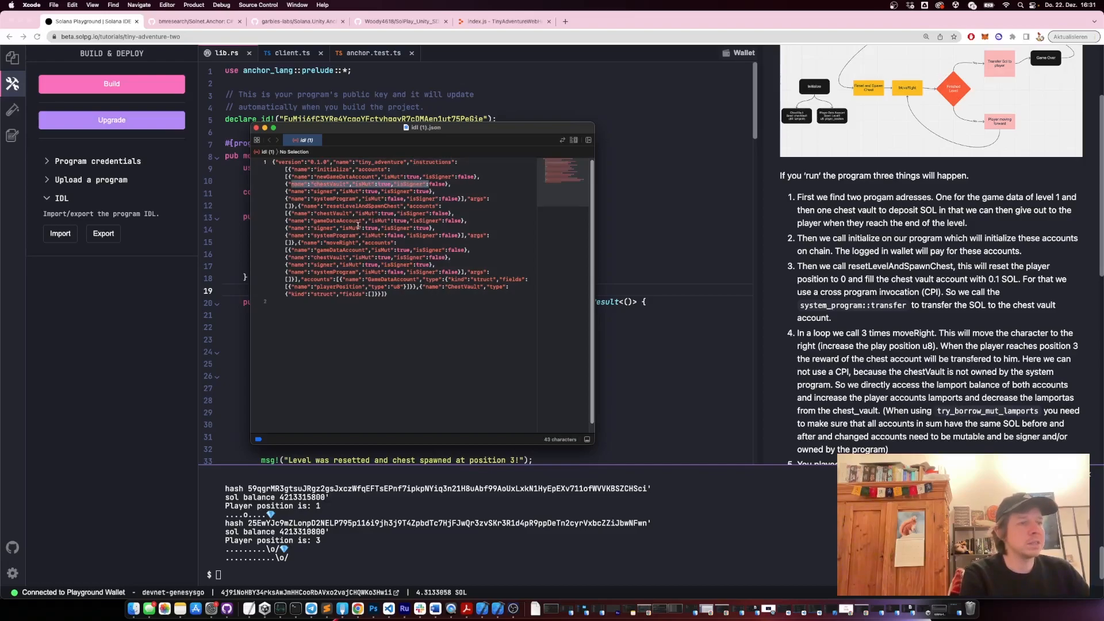
- Switch to the bmresearch/Solnet.Anchor GitHub page and scroll to its README instructions
click(193, 21)
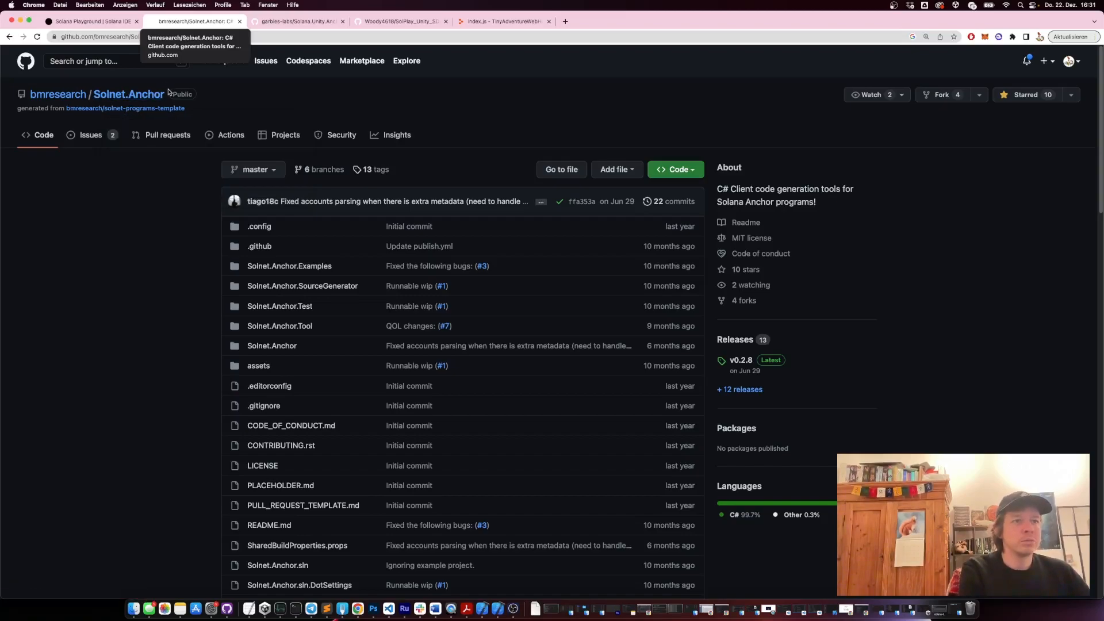
scroll(down, 3)
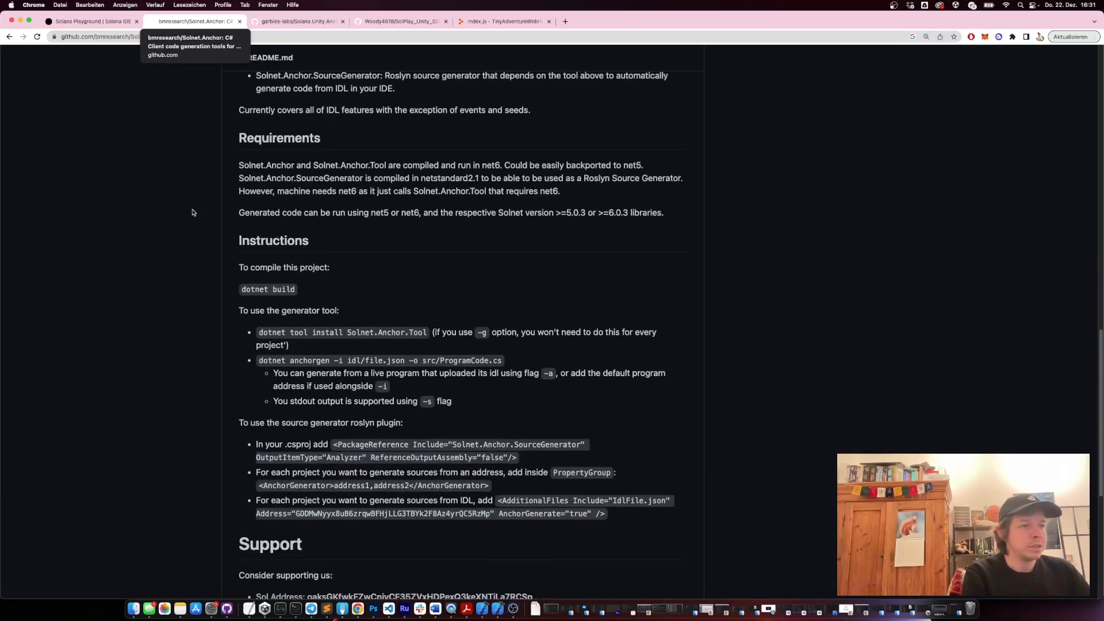
scroll(down, 3)
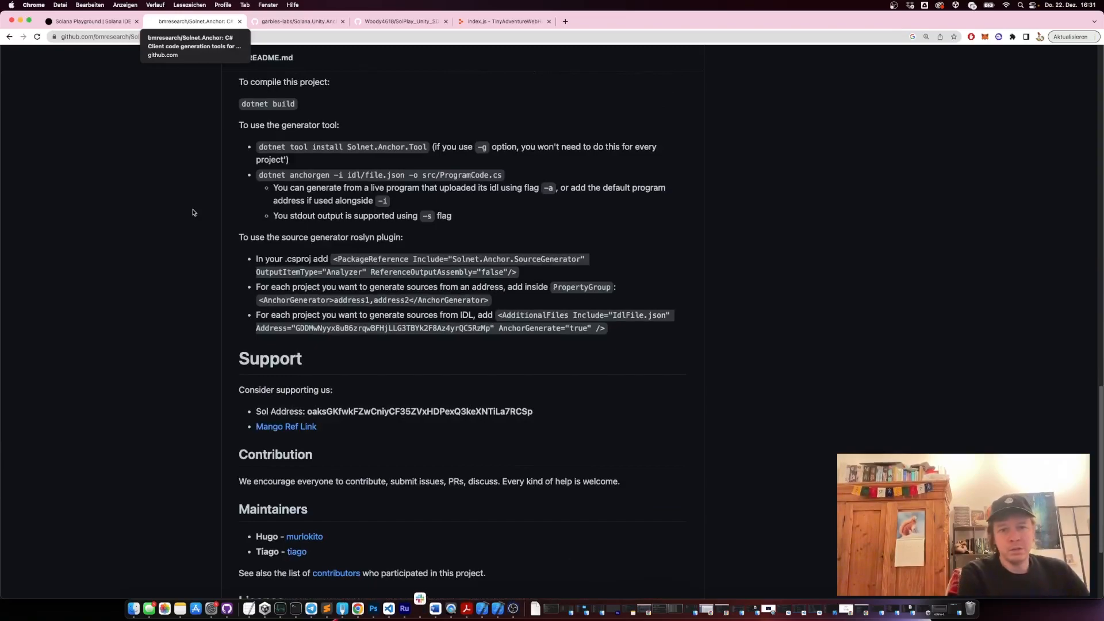
- Show the garbles-labs/Solana.Unity.Anchor README's dotnet tool install command for the code generator
click(298, 20)
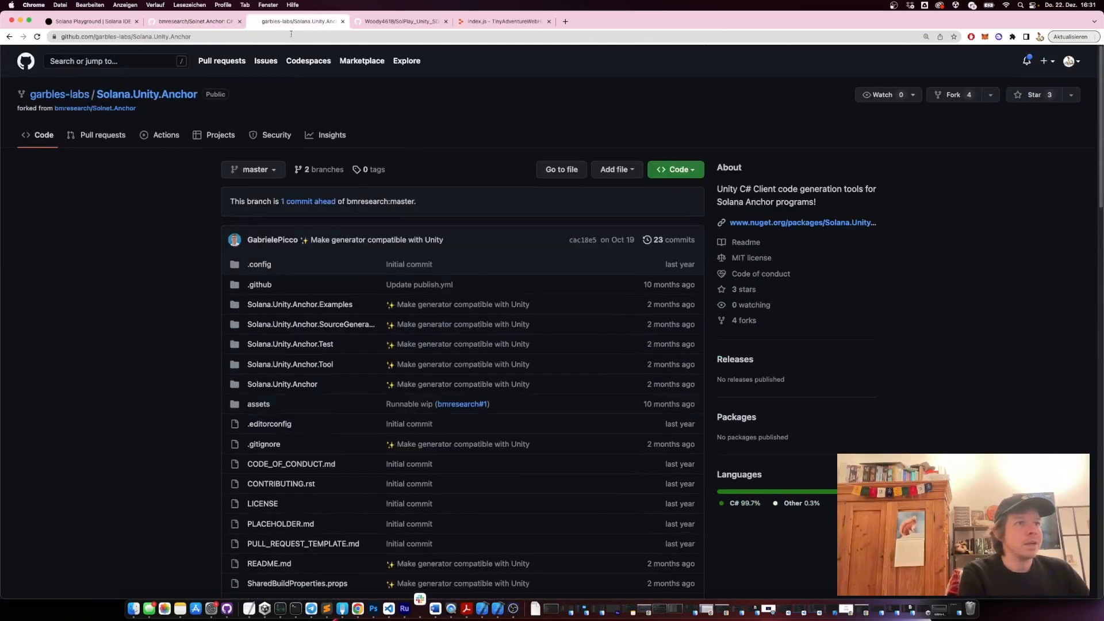
mouse_move(268, 247)
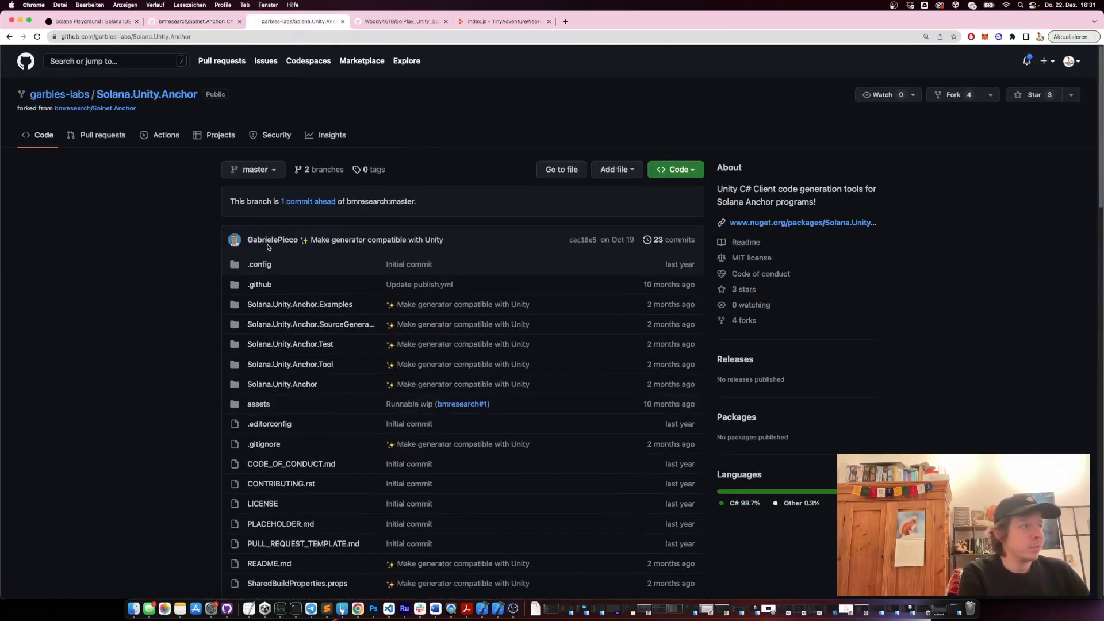
scroll(down, 3)
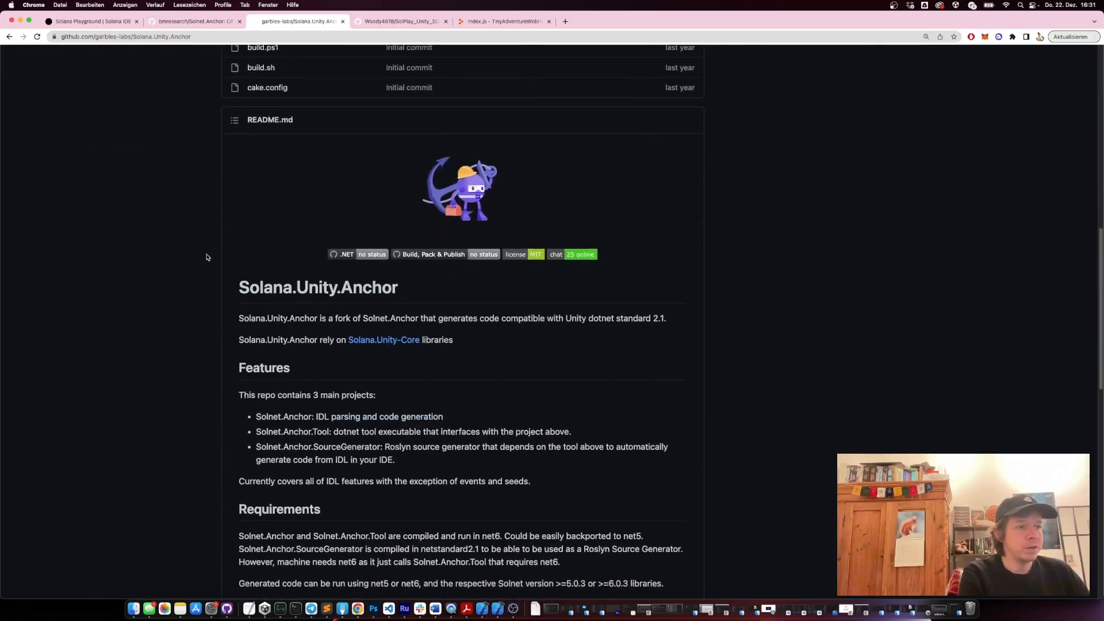
scroll(down, 3)
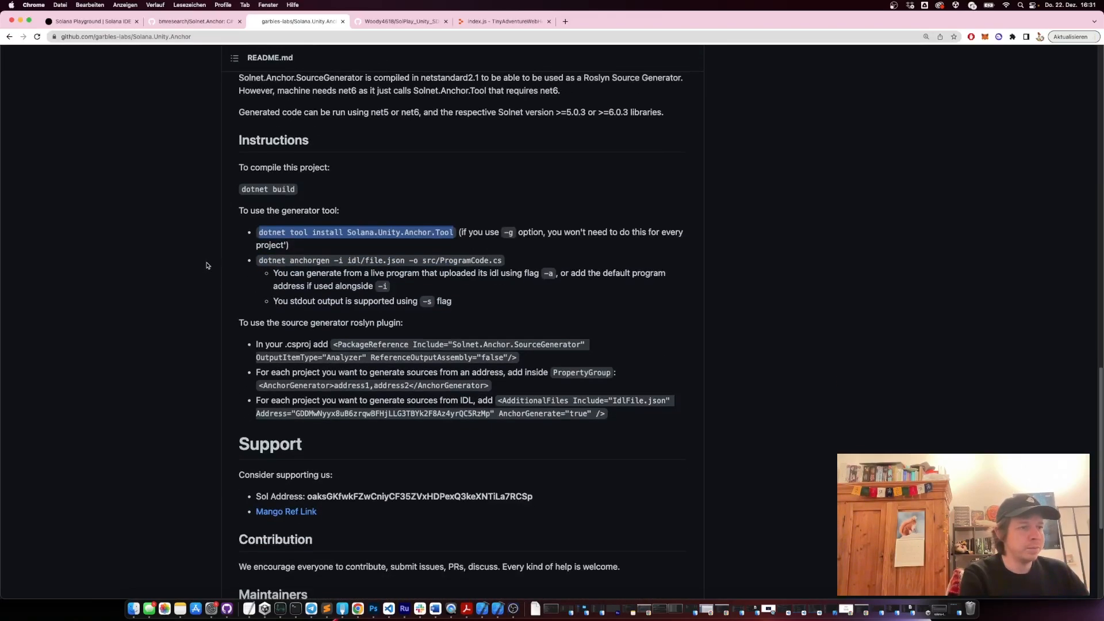
scroll(up, 3)
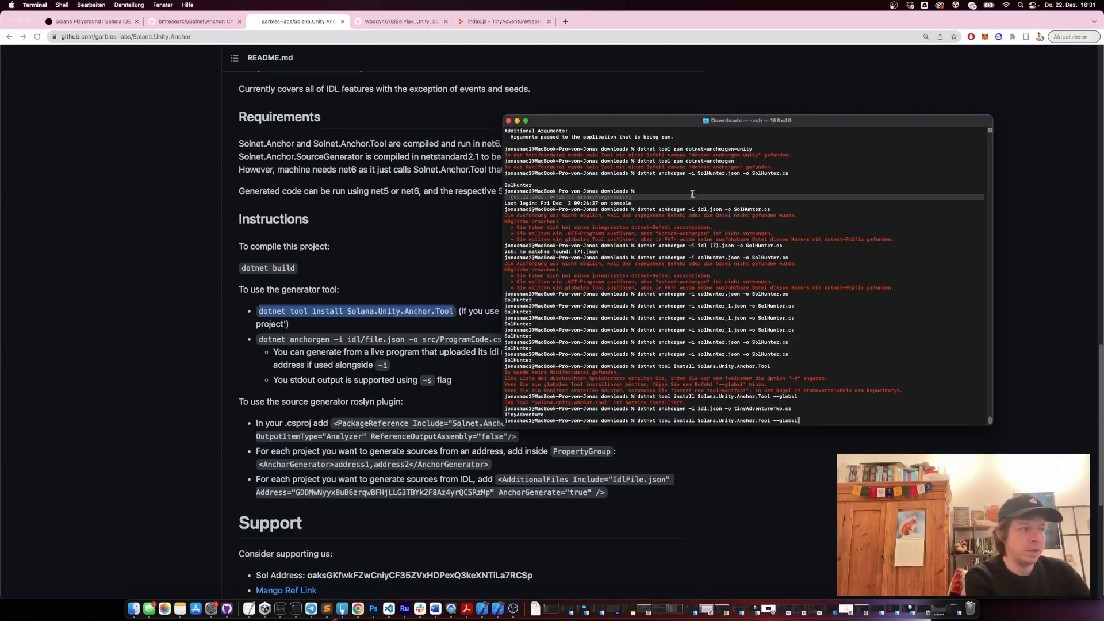
mouse_move(719, 296)
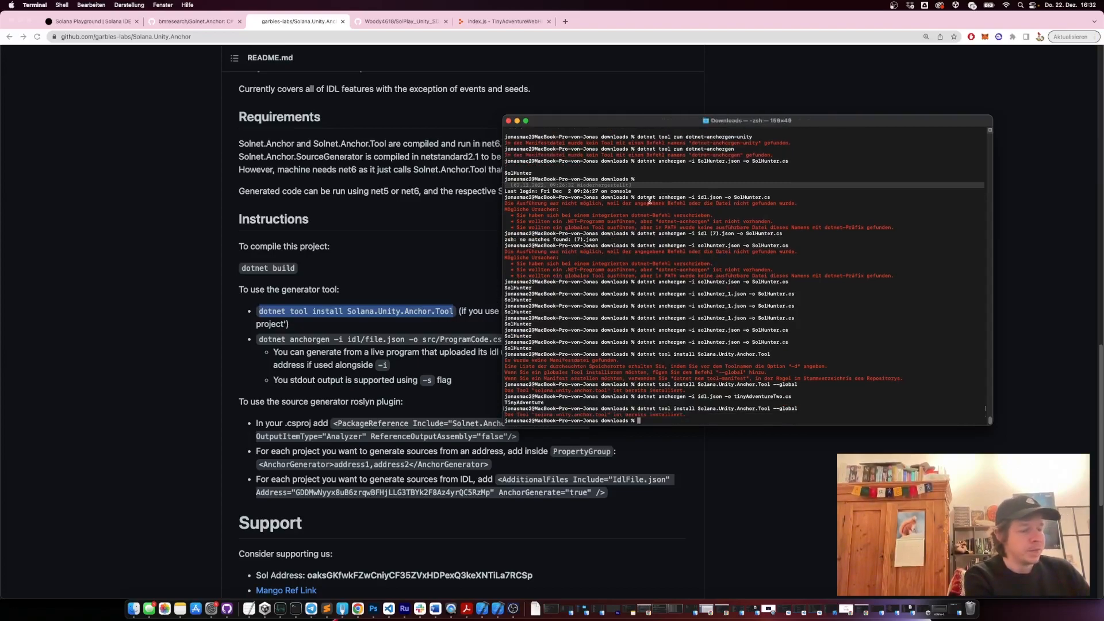
mouse_move(199, 448)
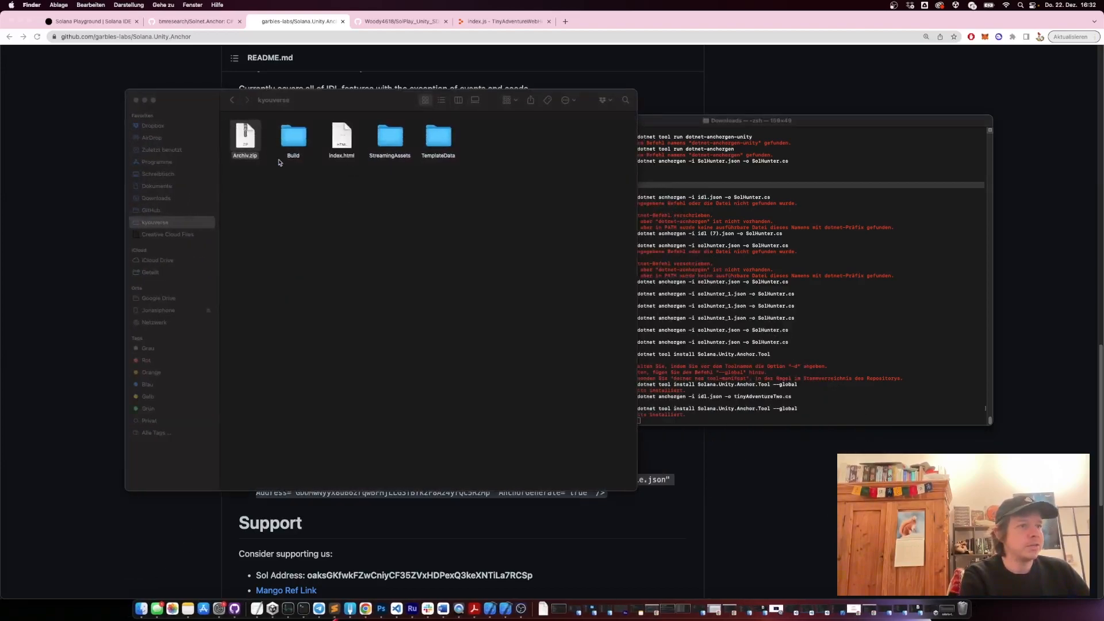
mouse_move(164, 198)
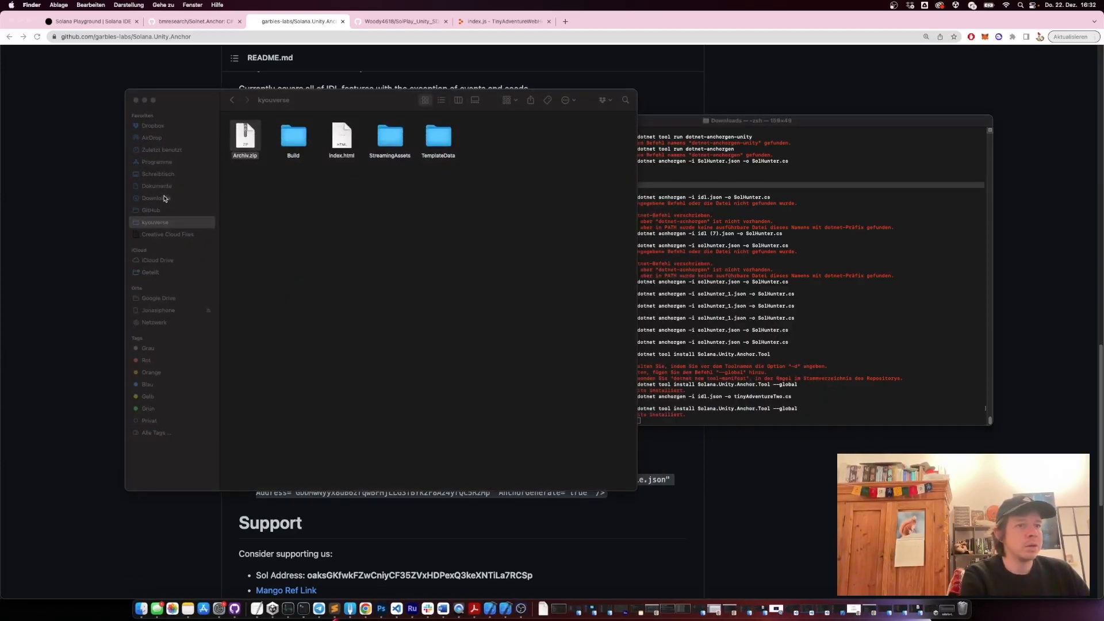
- In Downloads, move idl (1).json and tinyAdventureTwo.cs to the Trash
click(155, 198)
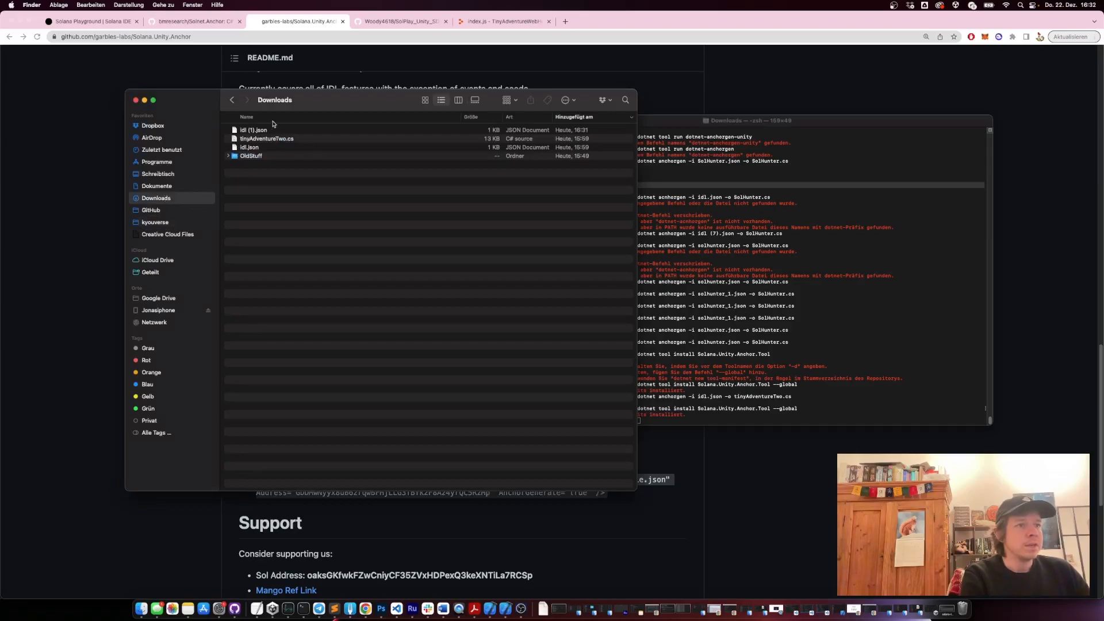
click(253, 130)
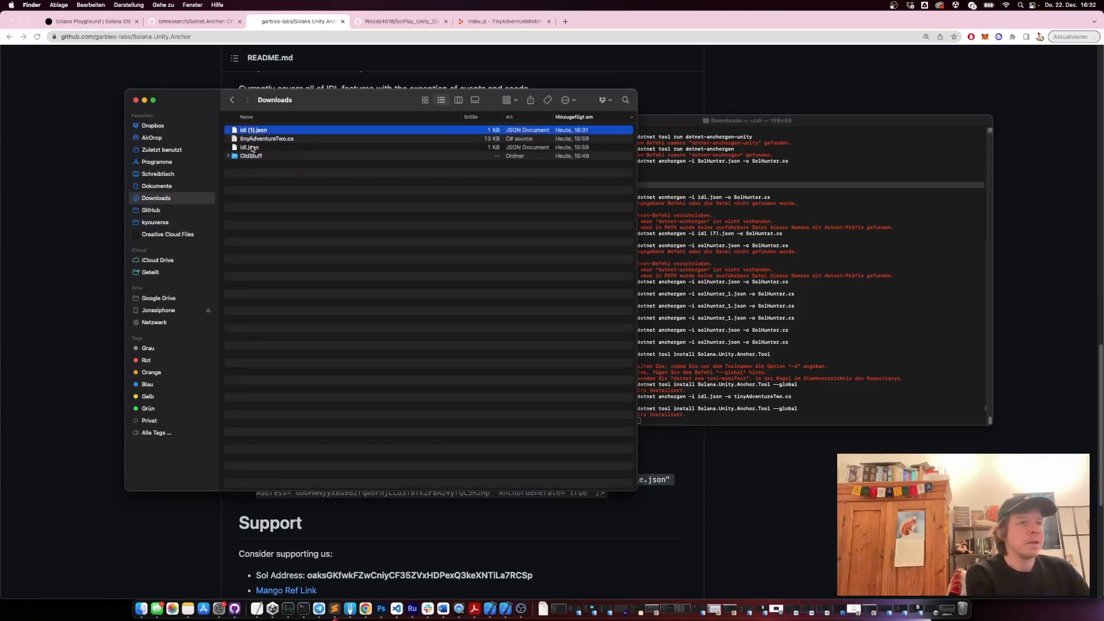
right_click(265, 143)
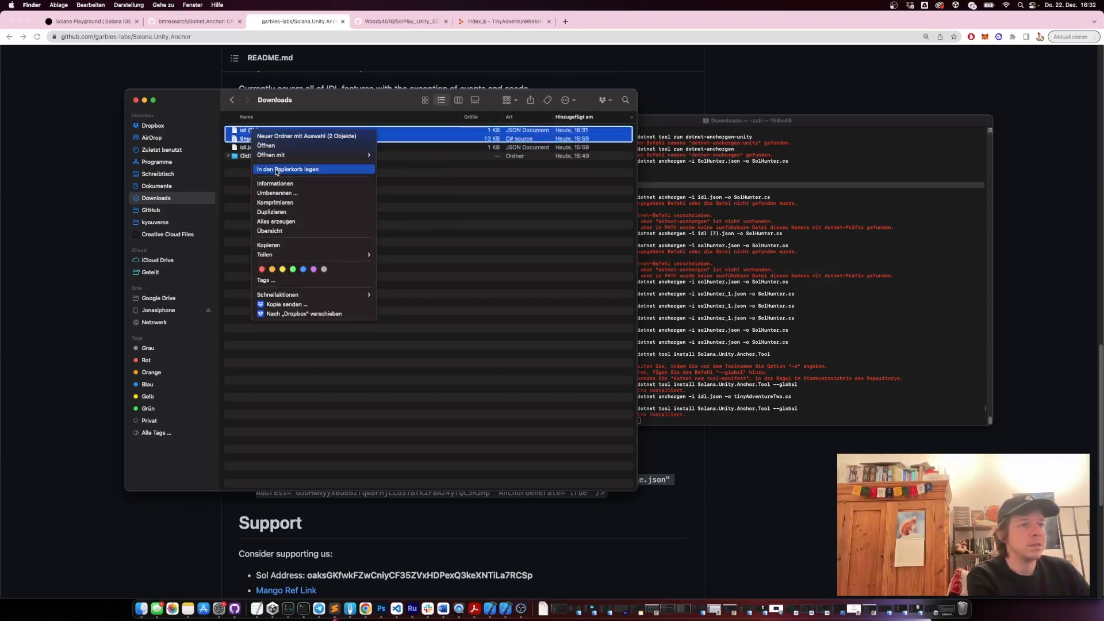
click(288, 169)
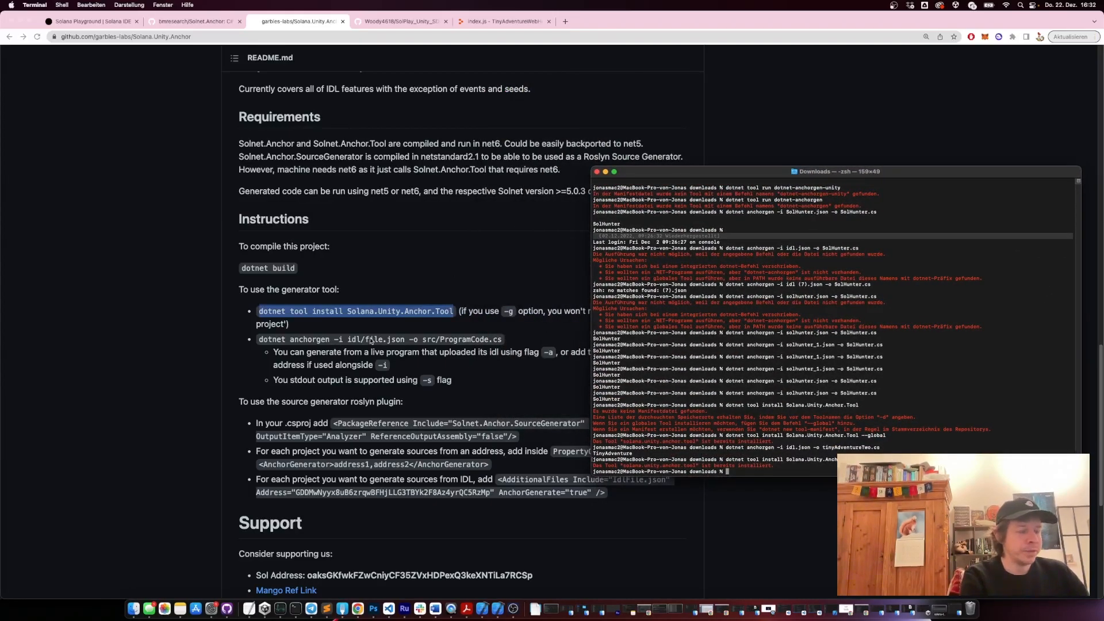
mouse_move(504, 347)
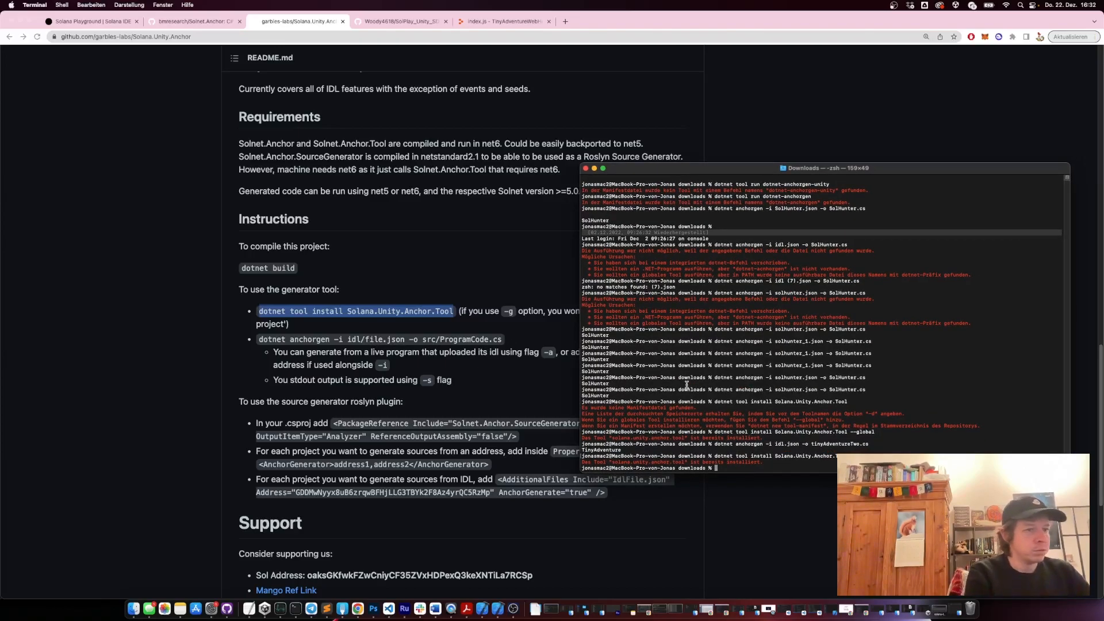
- Run dotnet anchorgen -i idl.json -o TinyAdventureTwo.cs to generate the C# client
text(dotnet)
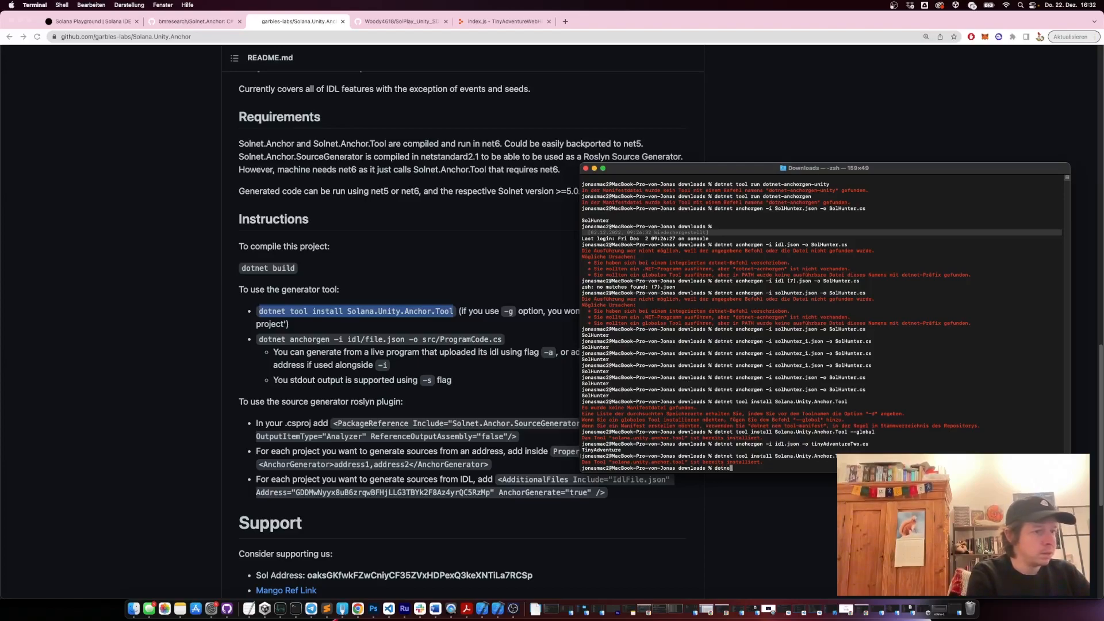
text(anchorgen -)
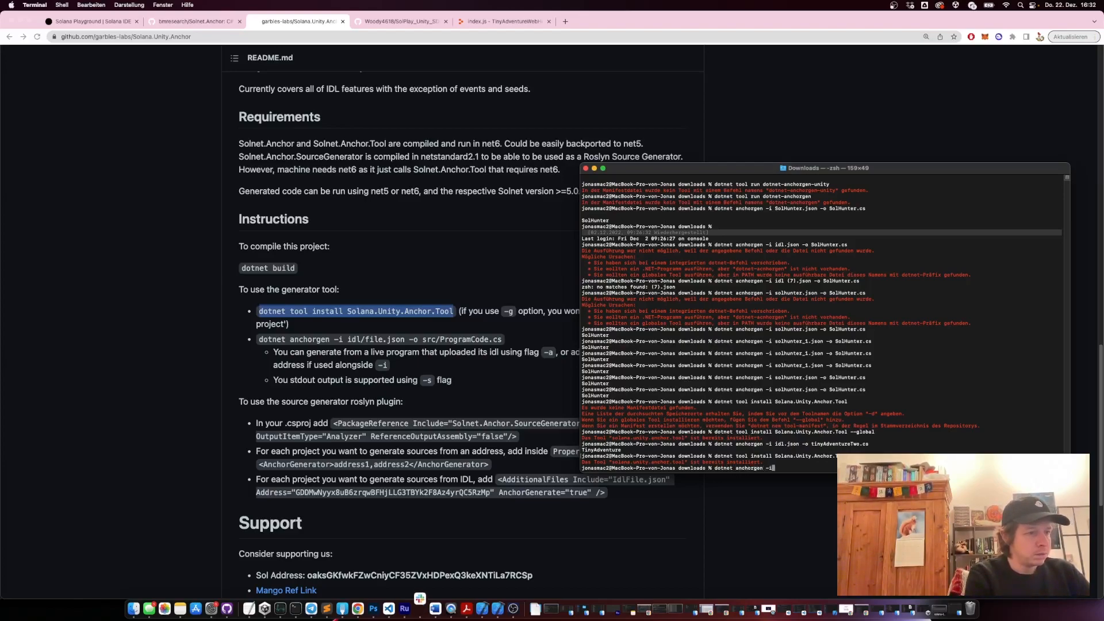
text(idl.)
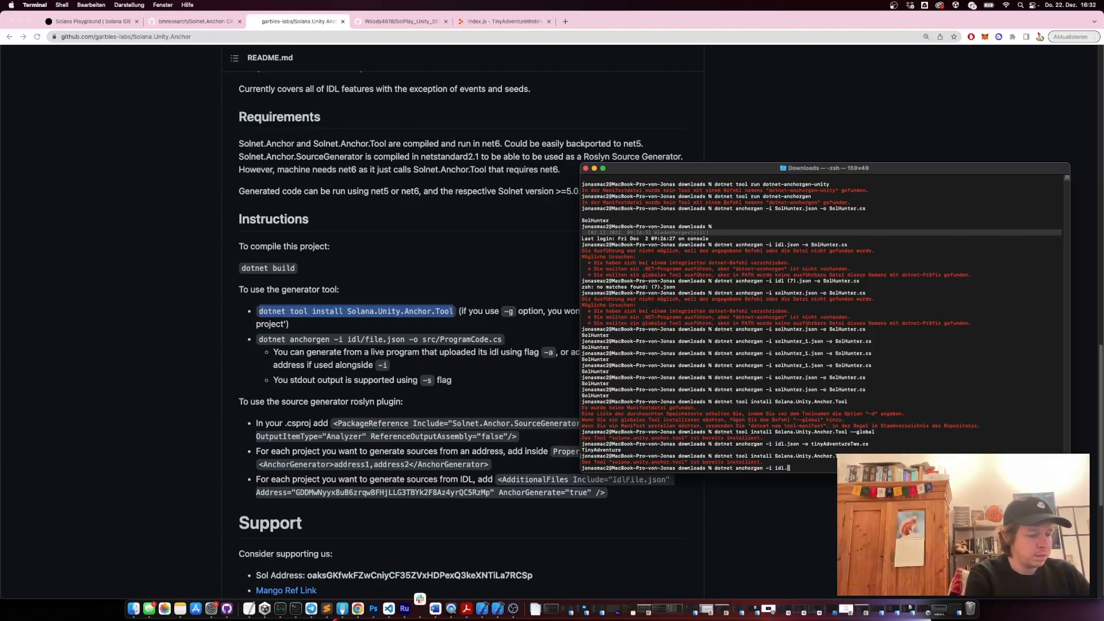
text(-o)
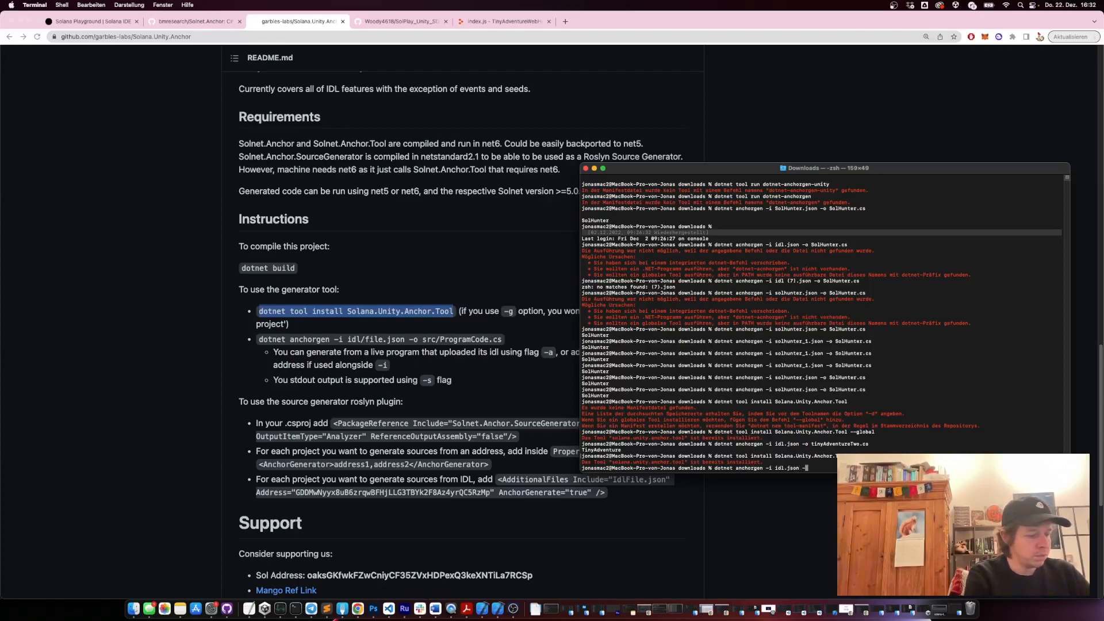
text(Tin)
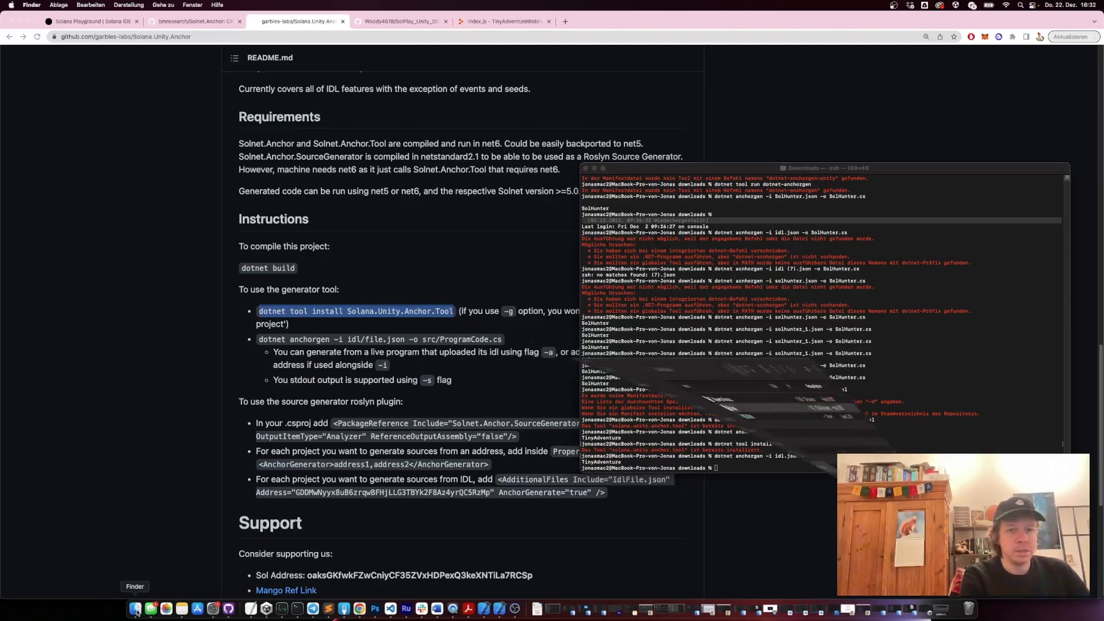
- Switch to the Unity editor showing the TinyAdventure scene with its game buttons
click(133, 607)
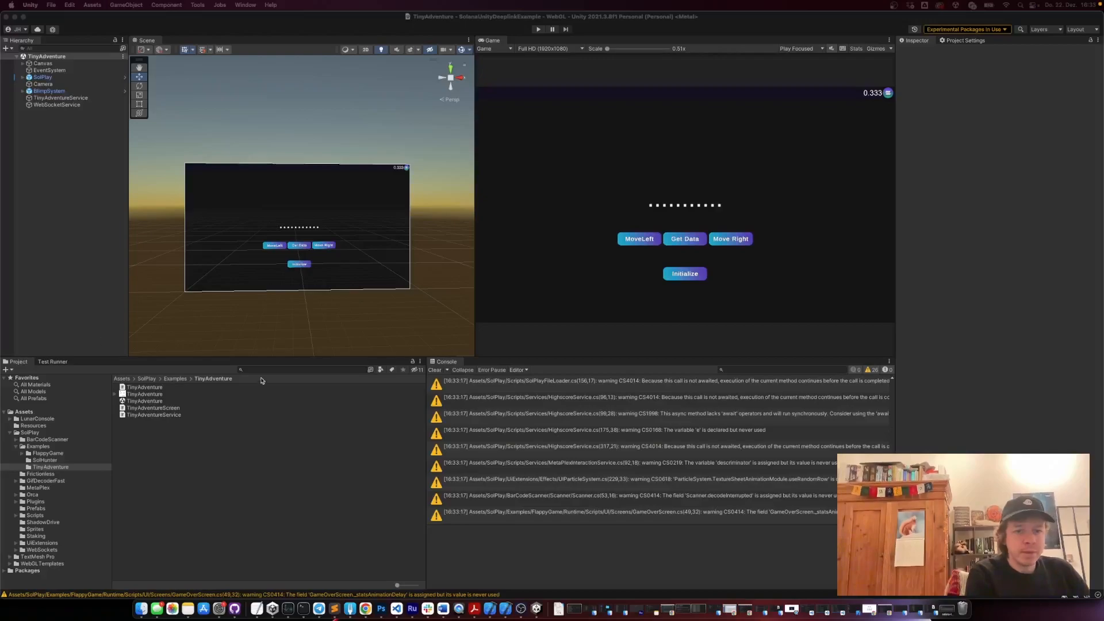
mouse_move(365, 608)
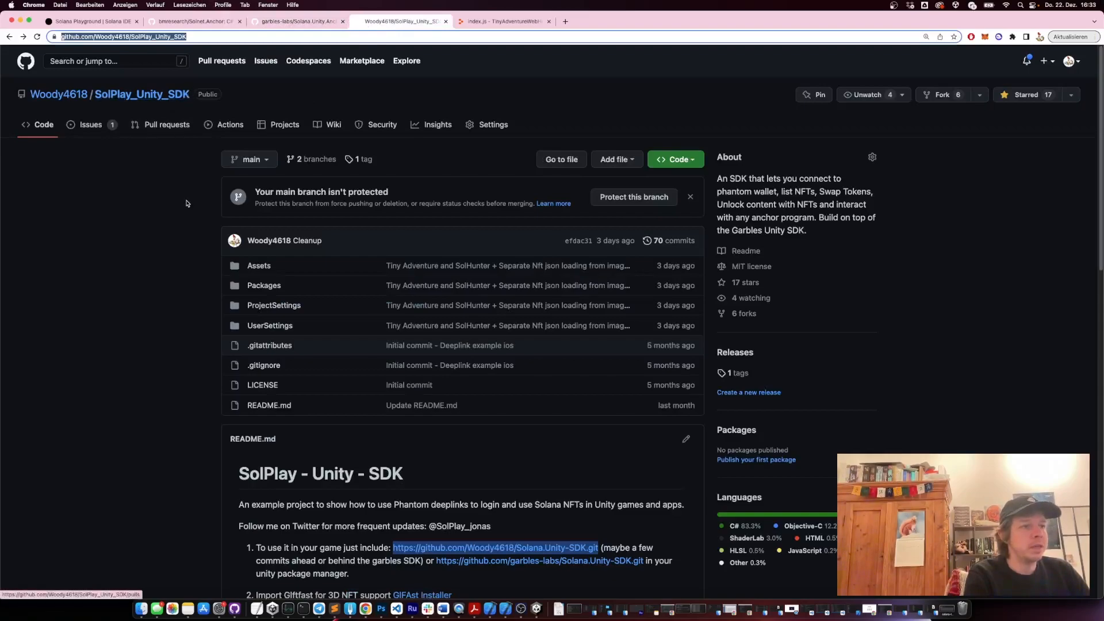
mouse_move(164, 284)
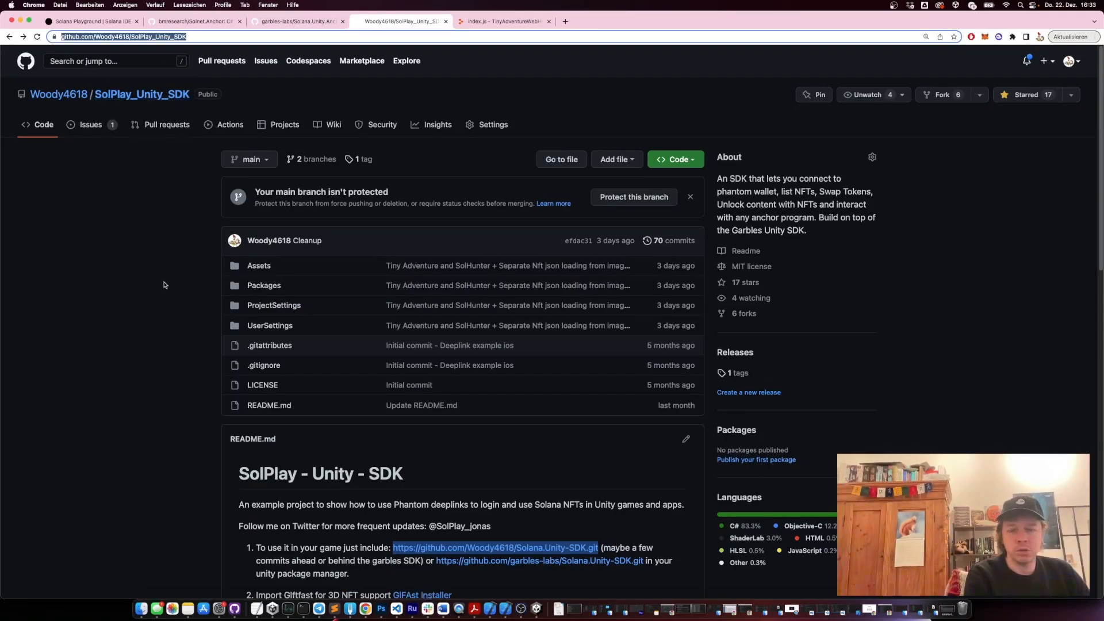
scroll(down, 3)
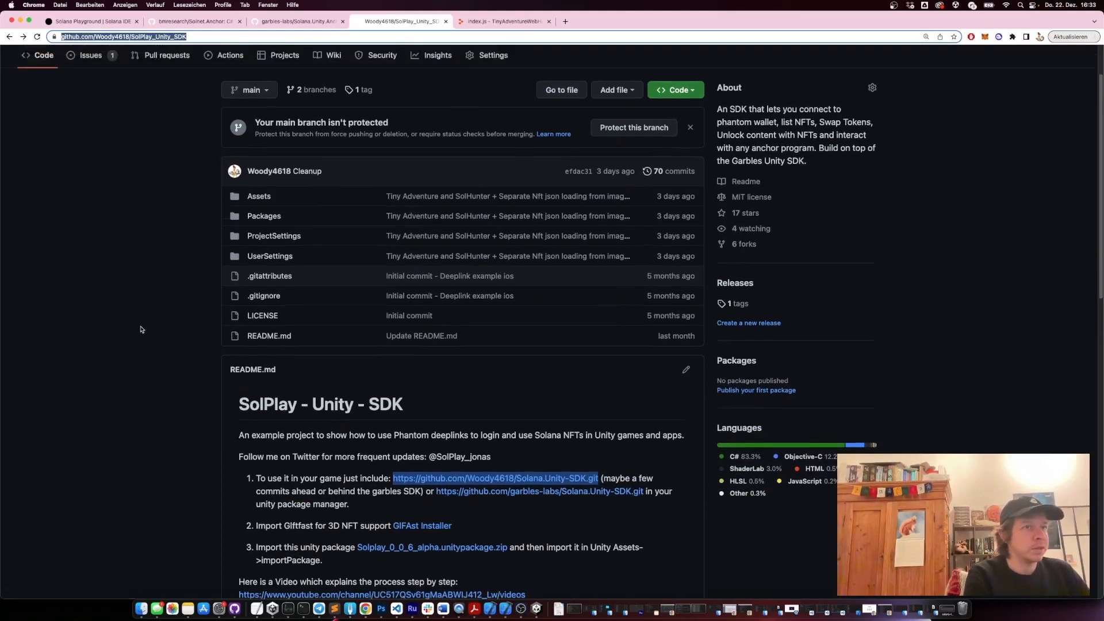
scroll(up, 3)
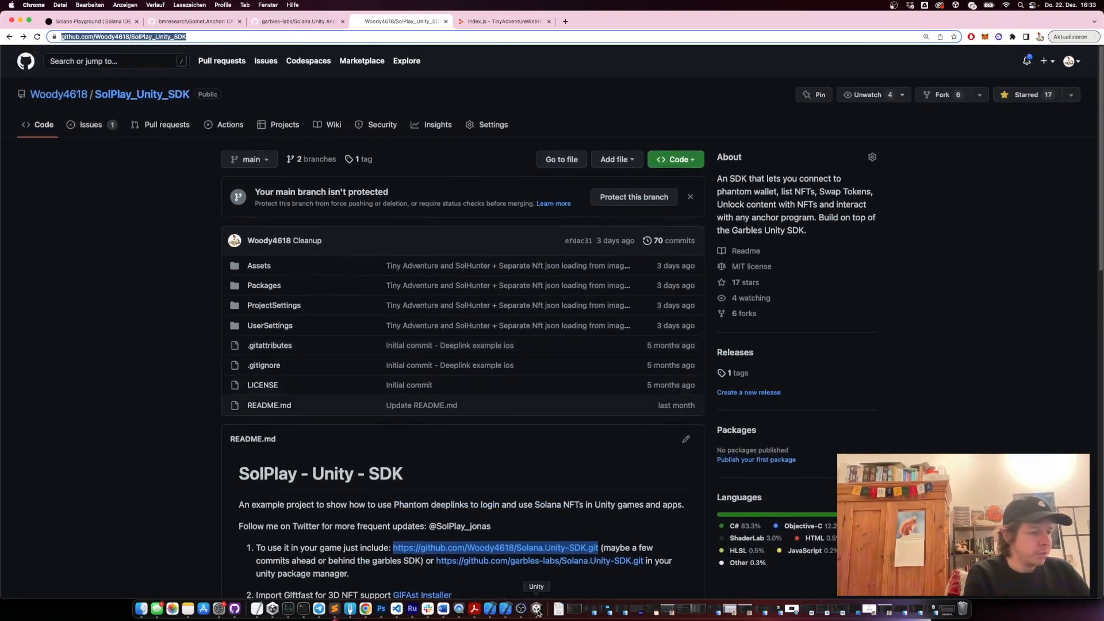
- Create a TinyAdventureTwo folder under the SolPlay Examples assets and enter it
click(536, 607)
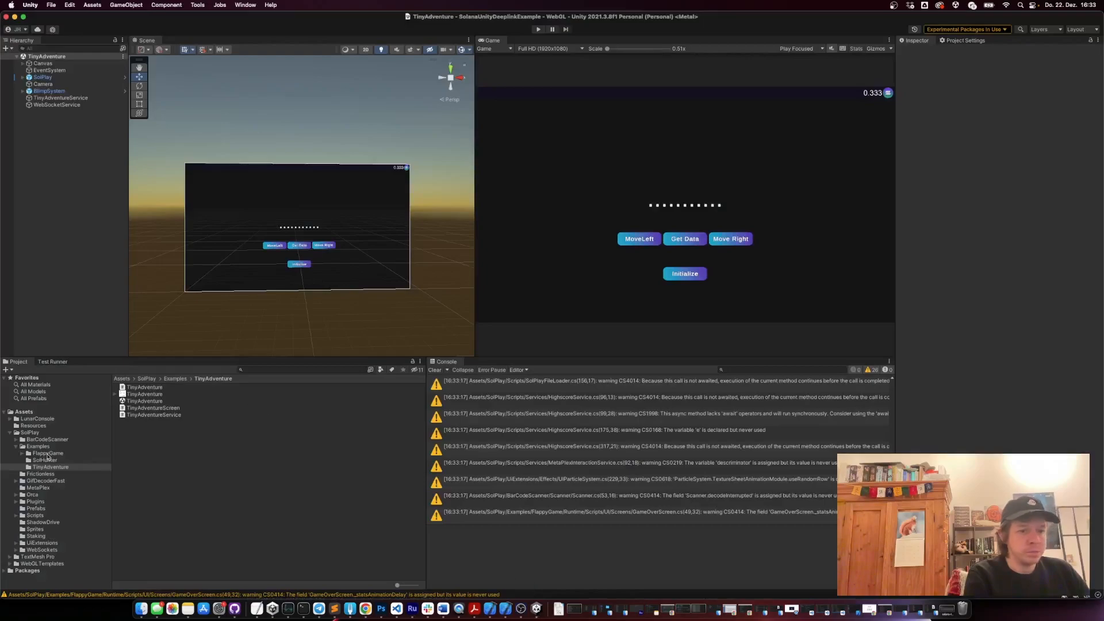
right_click(57, 453)
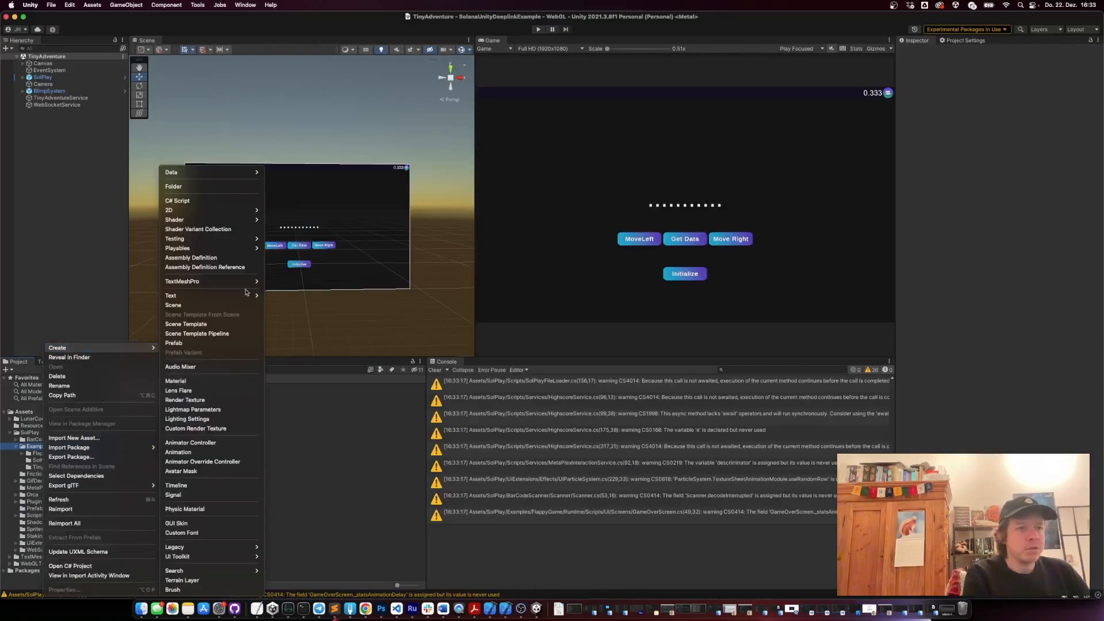
click(173, 186)
text(TinyAdventure)
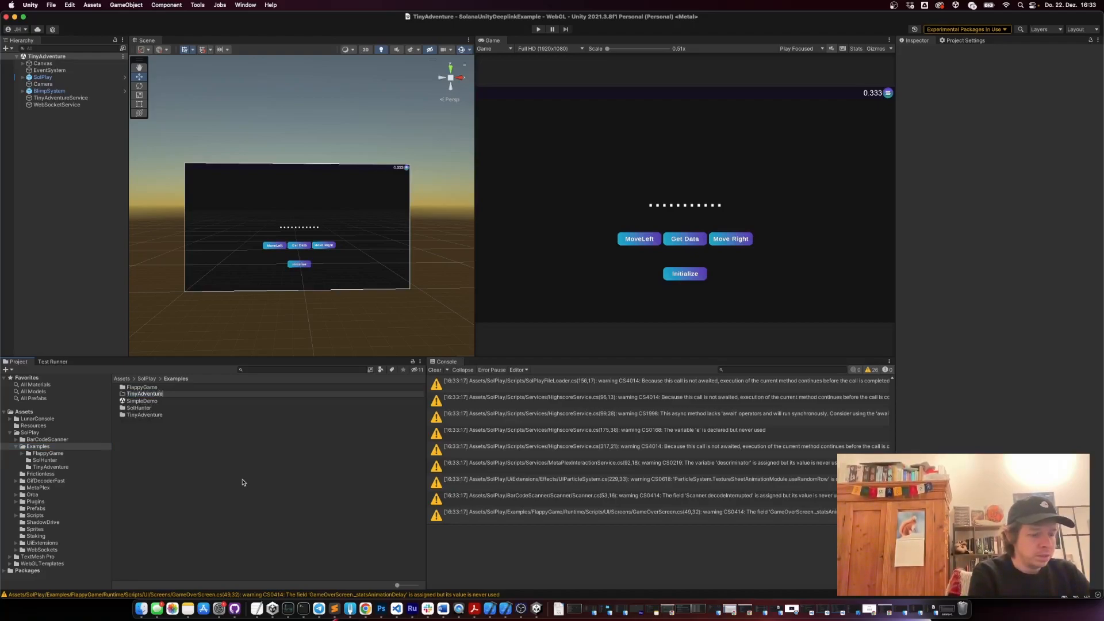
click(150, 415)
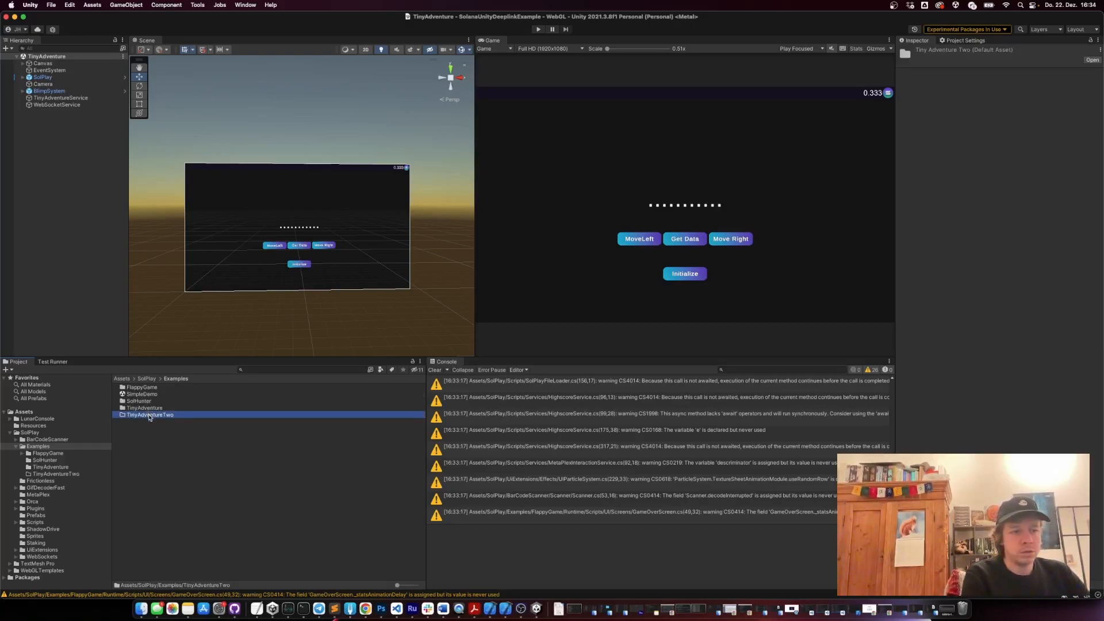
double_click(149, 414)
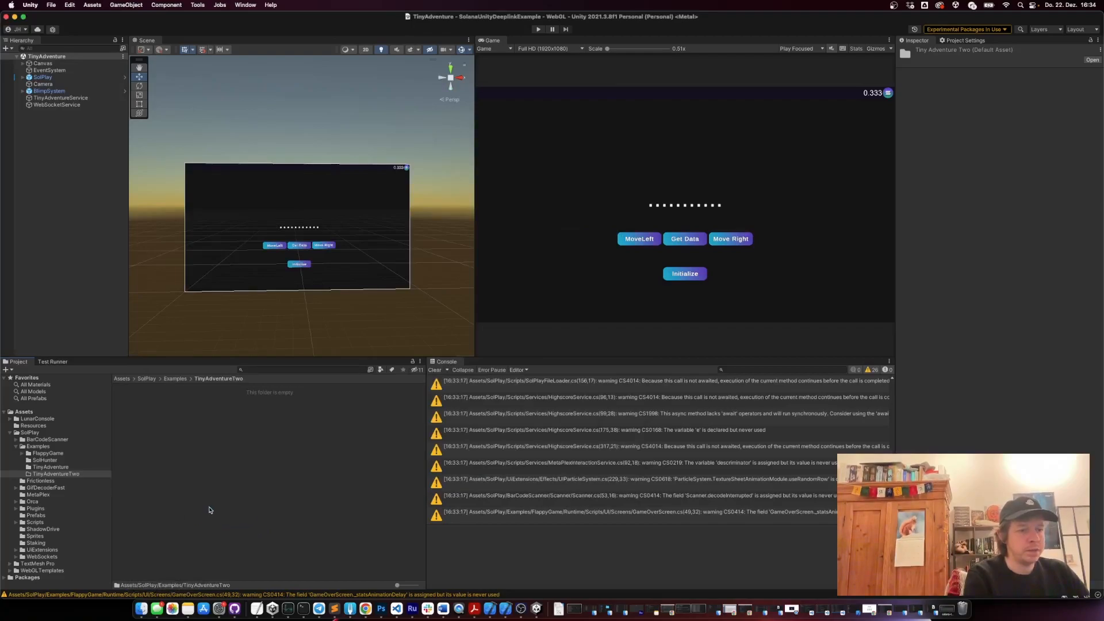
click(434, 369)
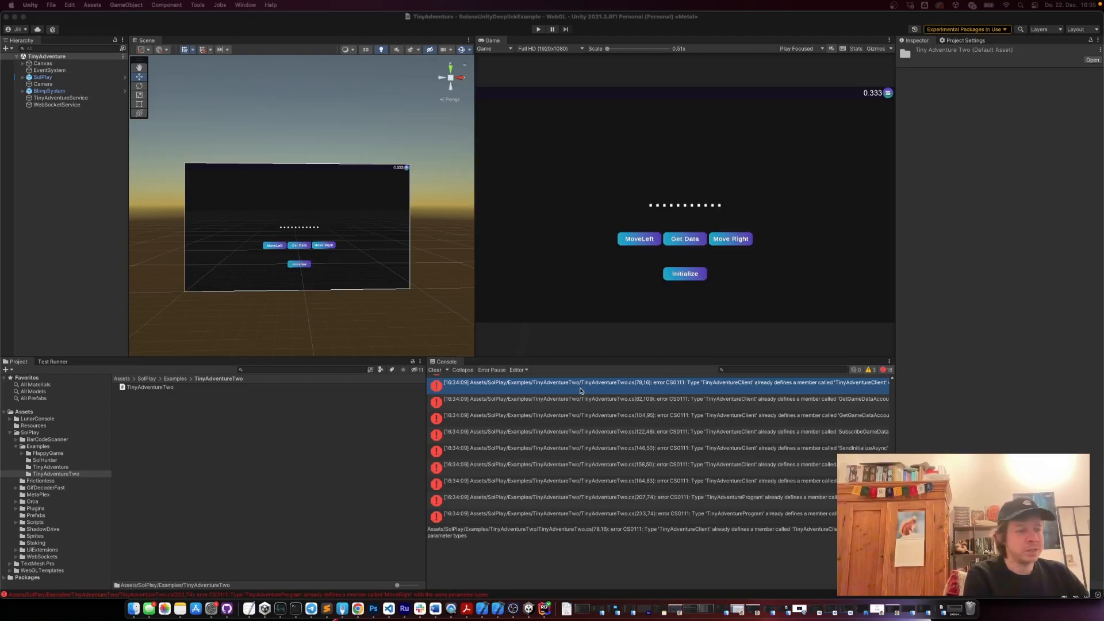
mouse_move(658, 390)
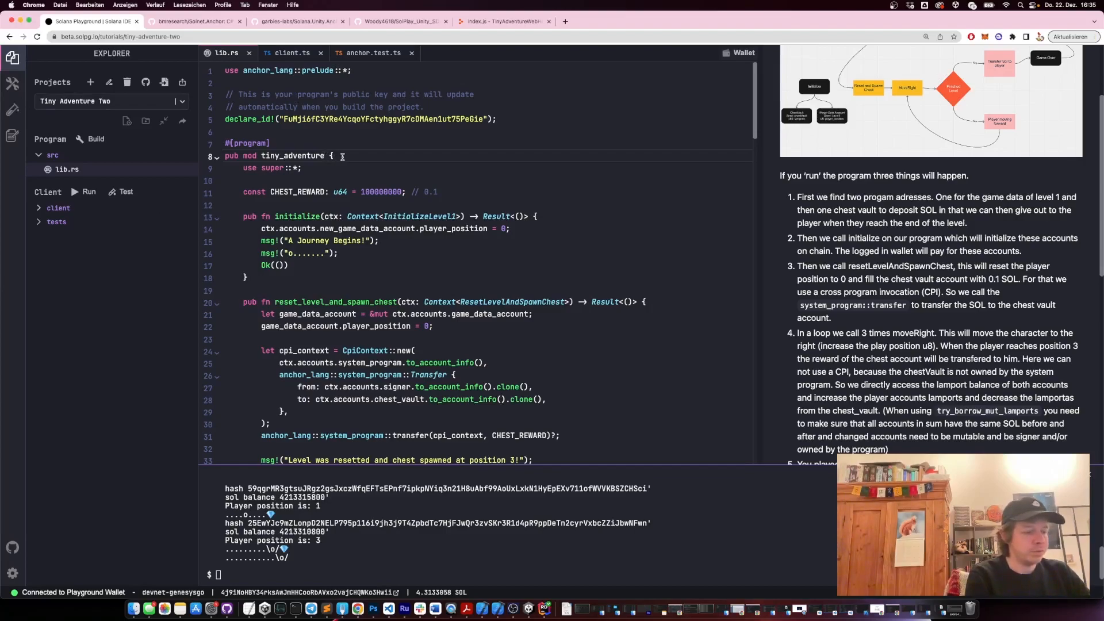
- Rename the Anchor module to tiny_adventure_two and rebuild it in Build & Deploy
text(_two)
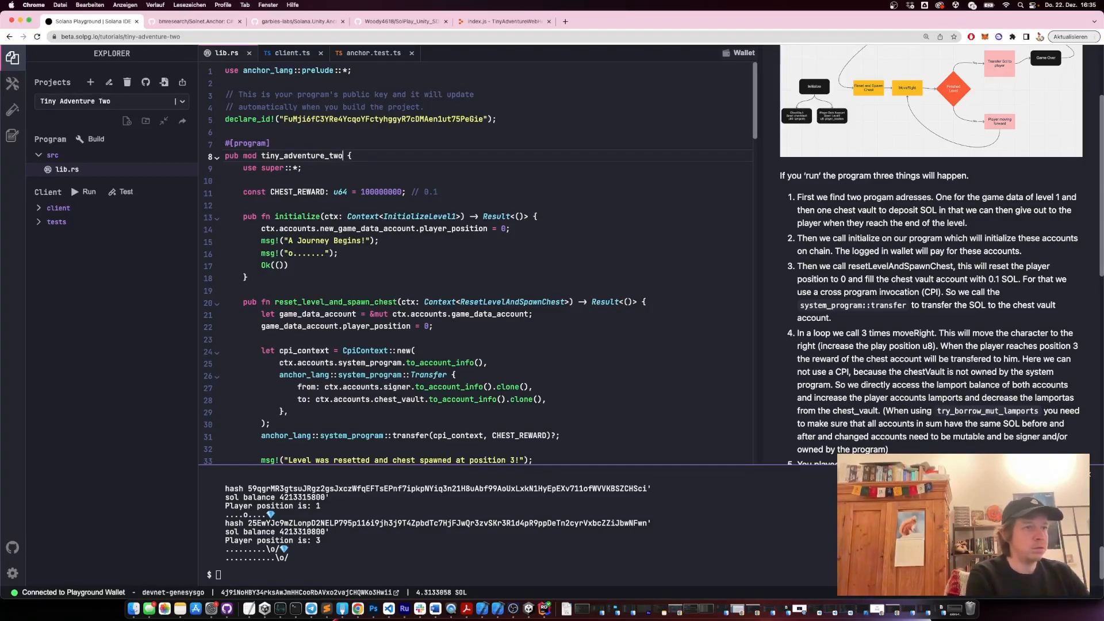
click(12, 83)
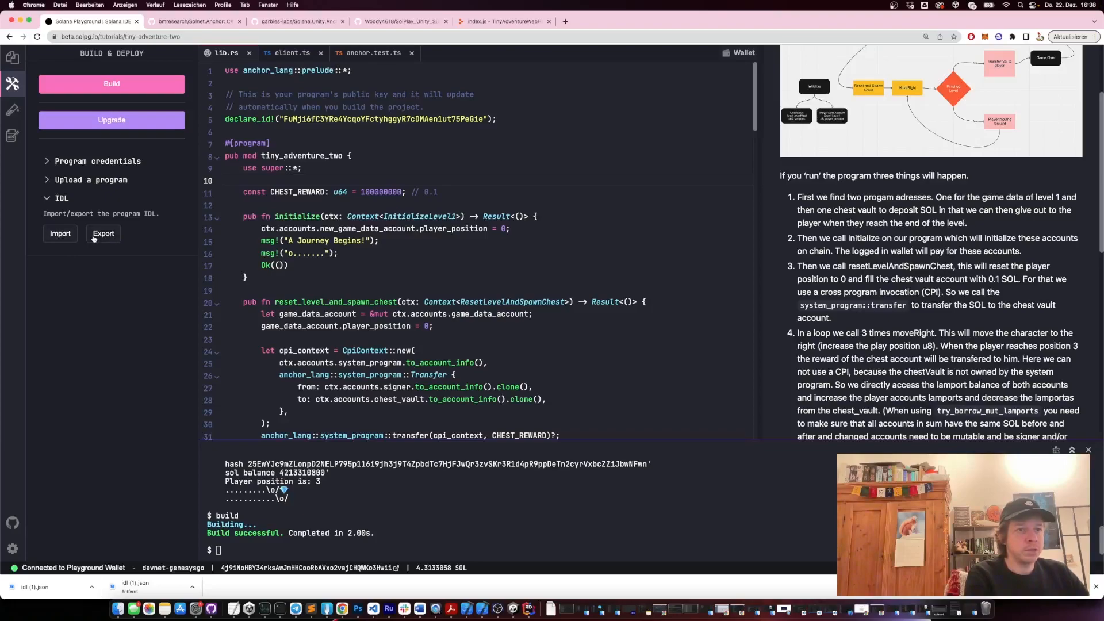
- Export the rebuilt program's IDL and reveal the downloaded idl (2).json in Finder
right_click(33, 586)
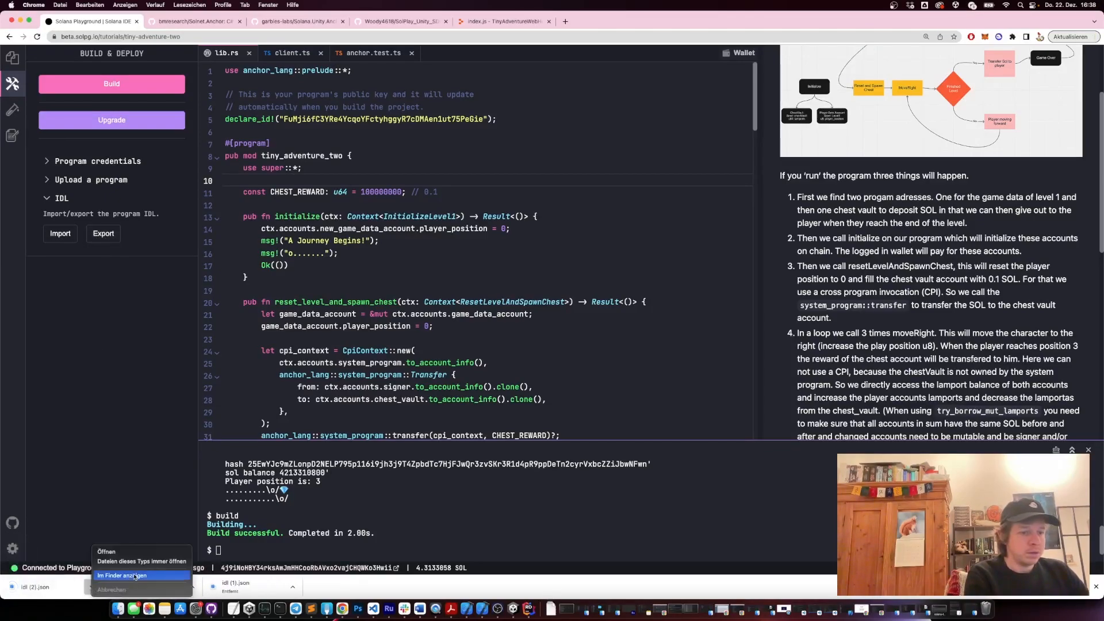
click(123, 575)
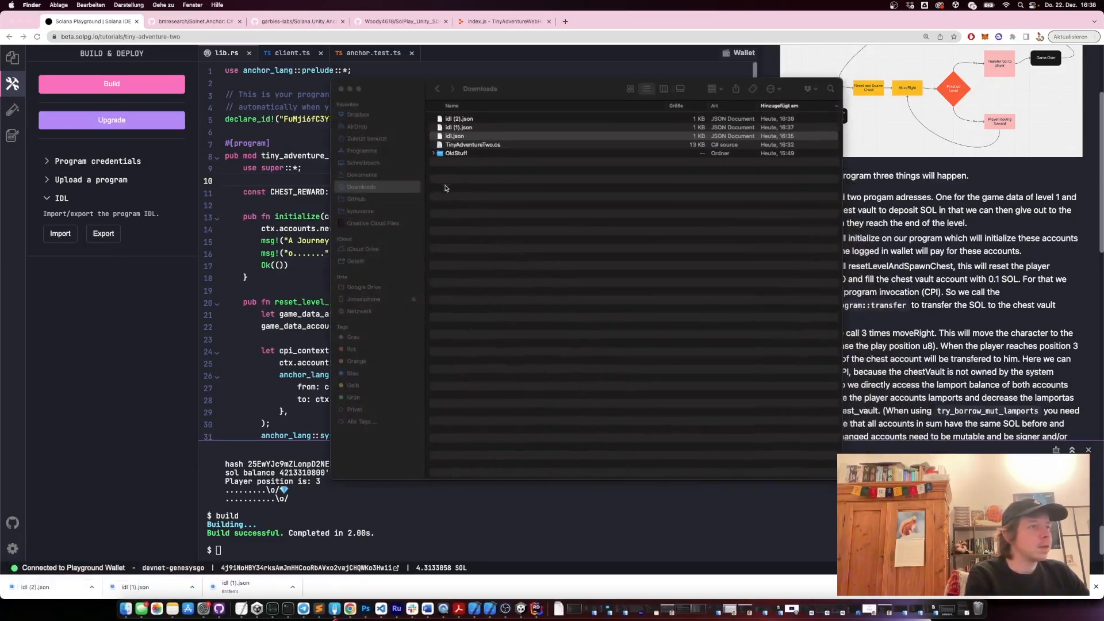
- Keep only the newest idl.json and regenerate TinyAdventureTwo.cs with dotnet anchorgen
click(455, 135)
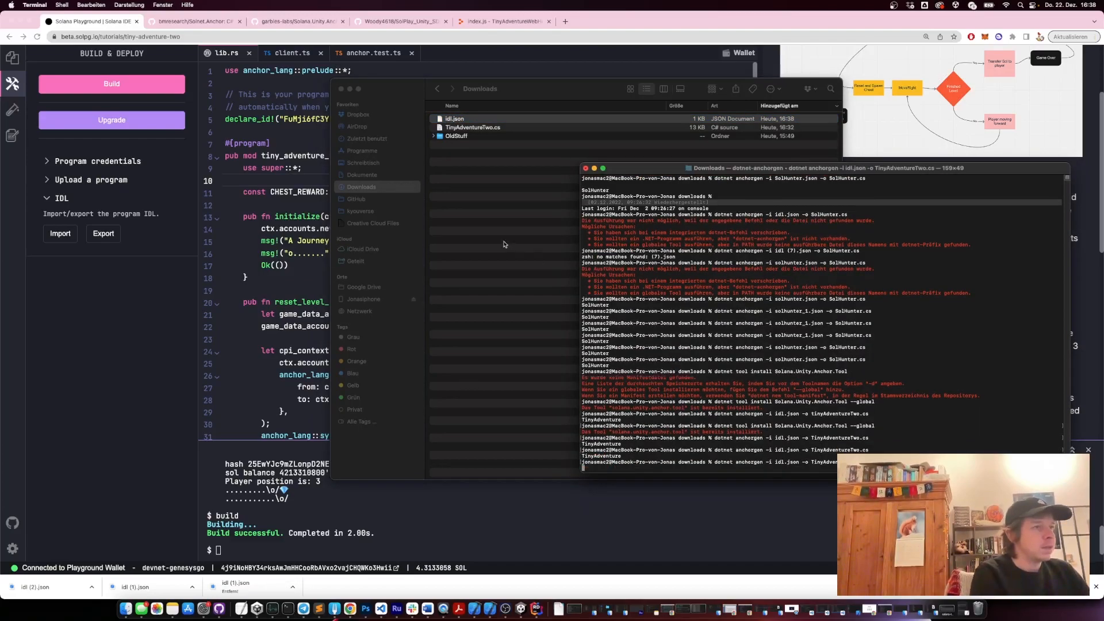
click(454, 119)
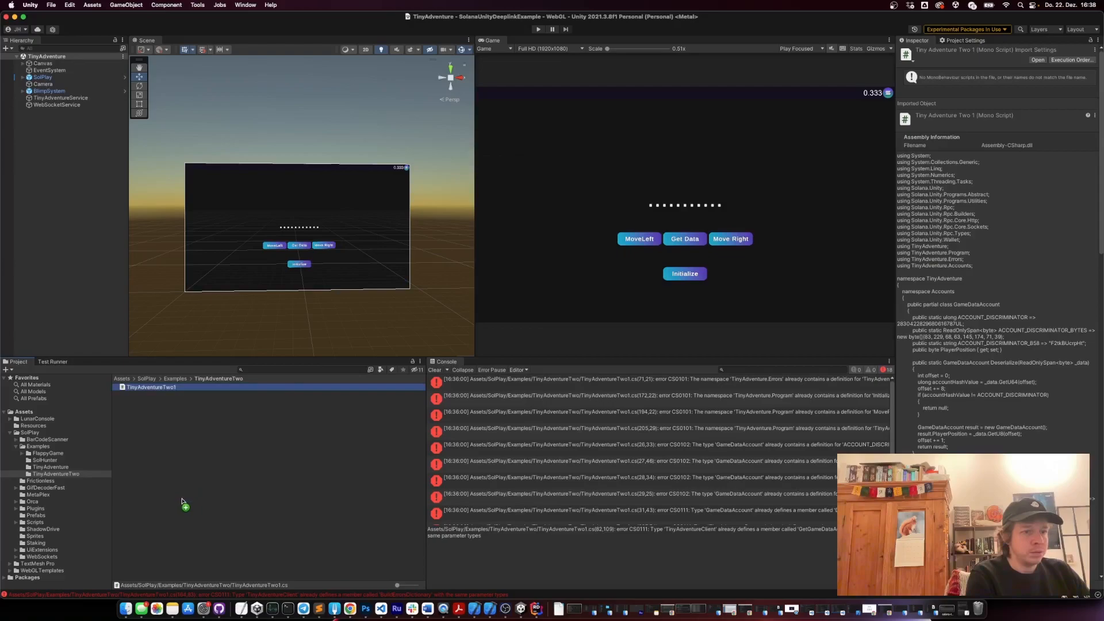
- Create a TinyAdventureTwoService C# script beside the generated client and open it in Rider
click(151, 386)
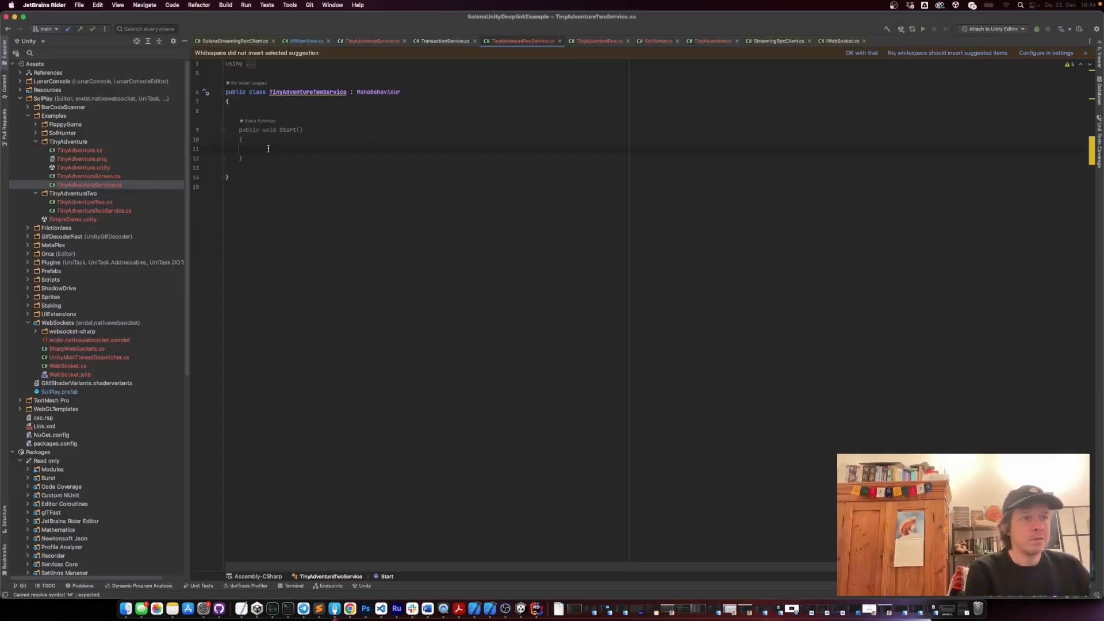
- Have Start call TinyAdventureTwoProgram.MoveRight with an accounts argument
text(TinyAdventureTwoProgram)
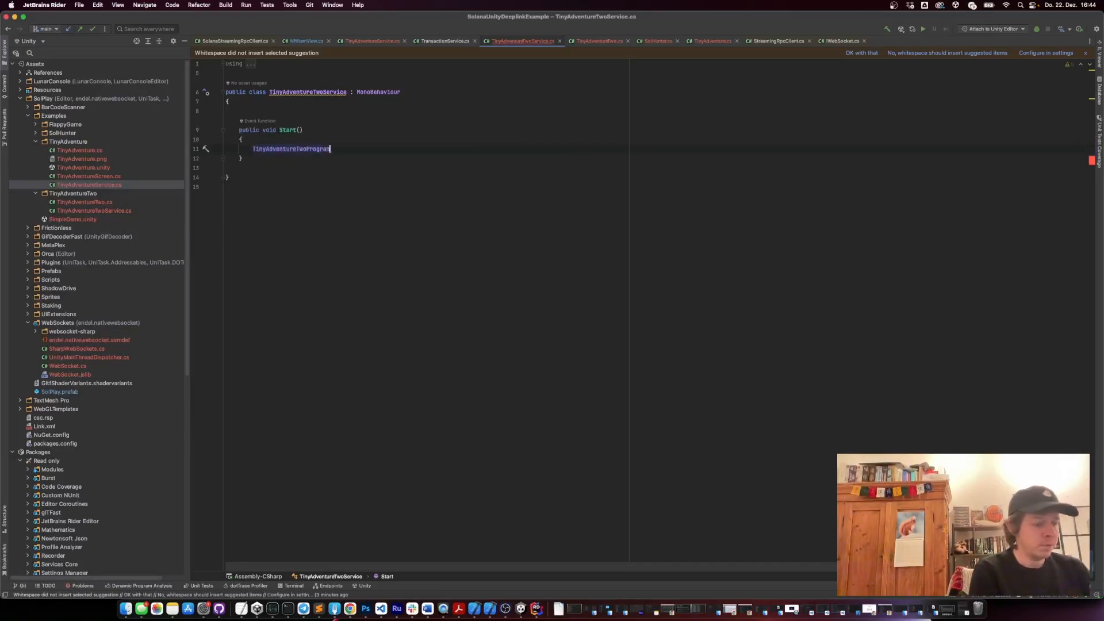
text(.MoveRight()
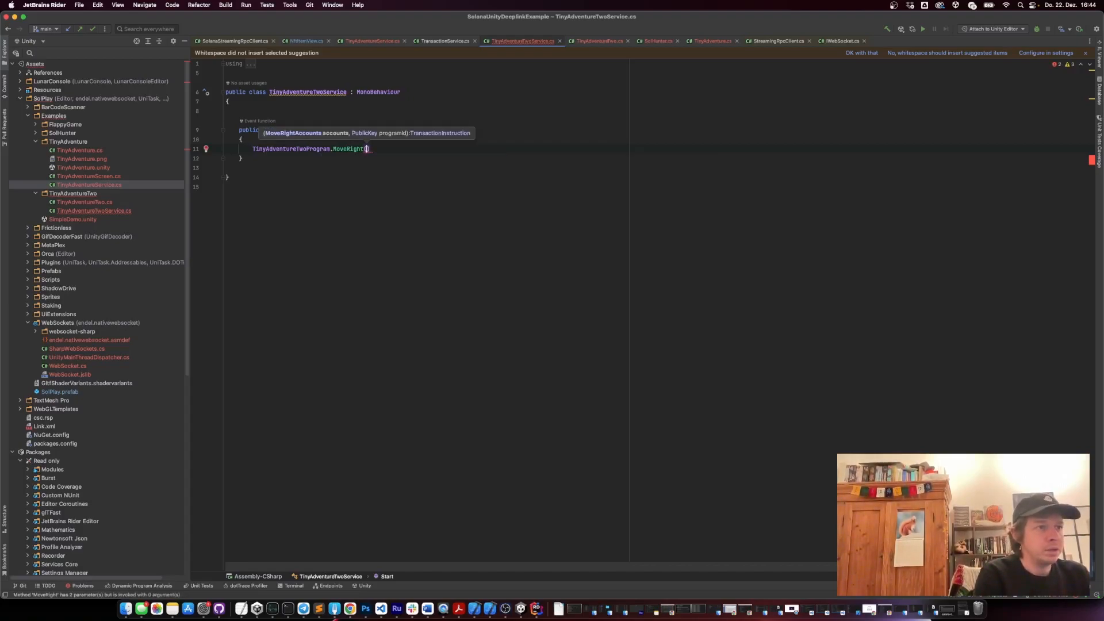
text(accounts,)
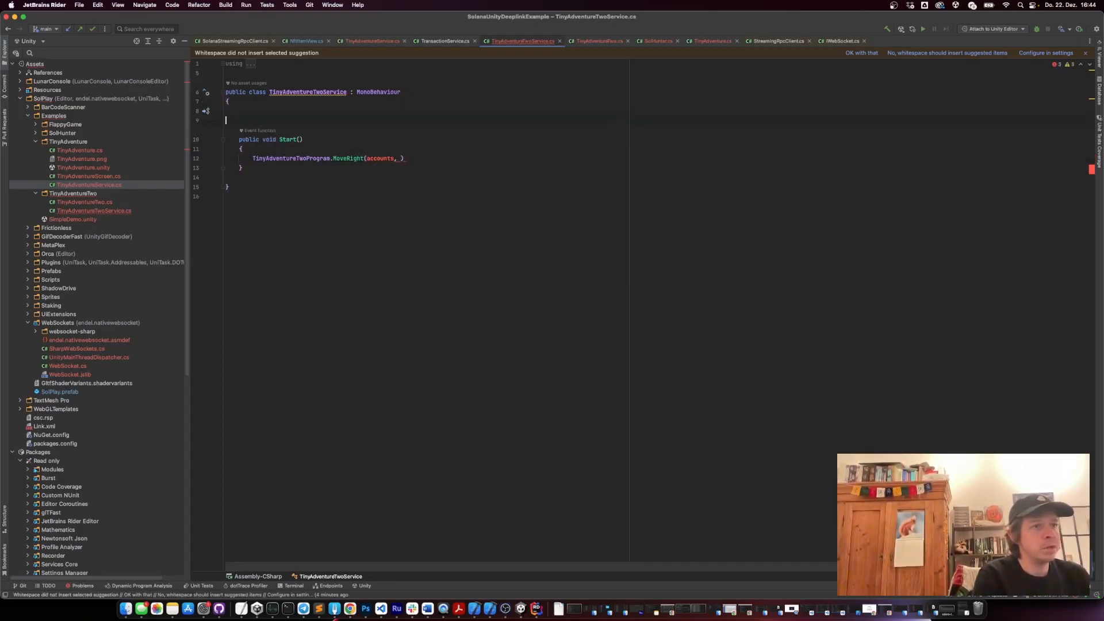
- Begin declaring a private string ProgramId field at the top of the class
text(public)
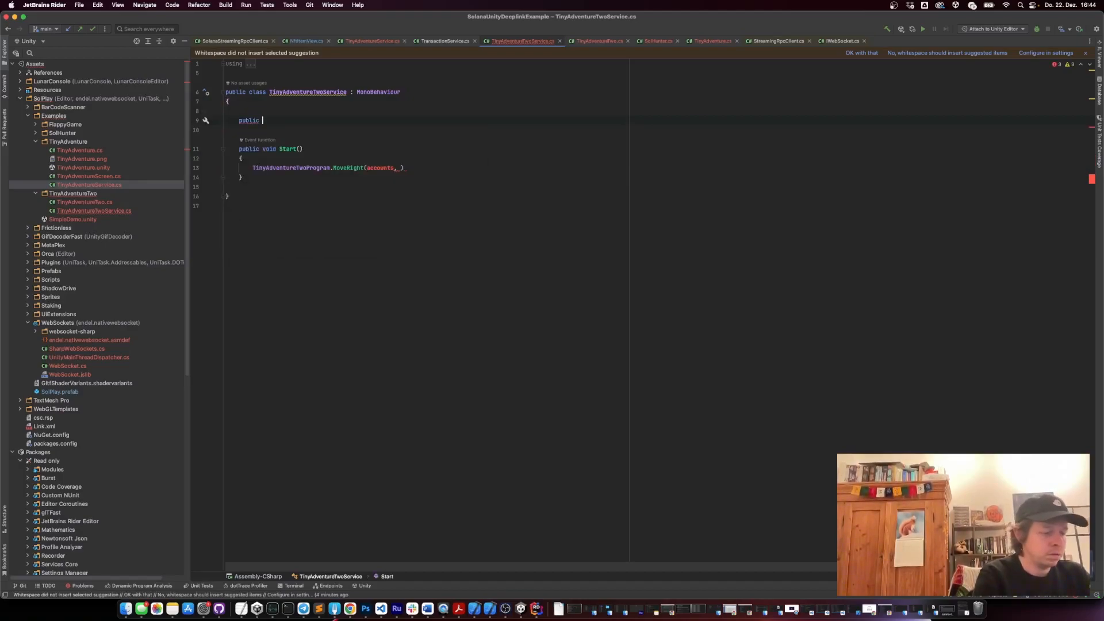
text(private string)
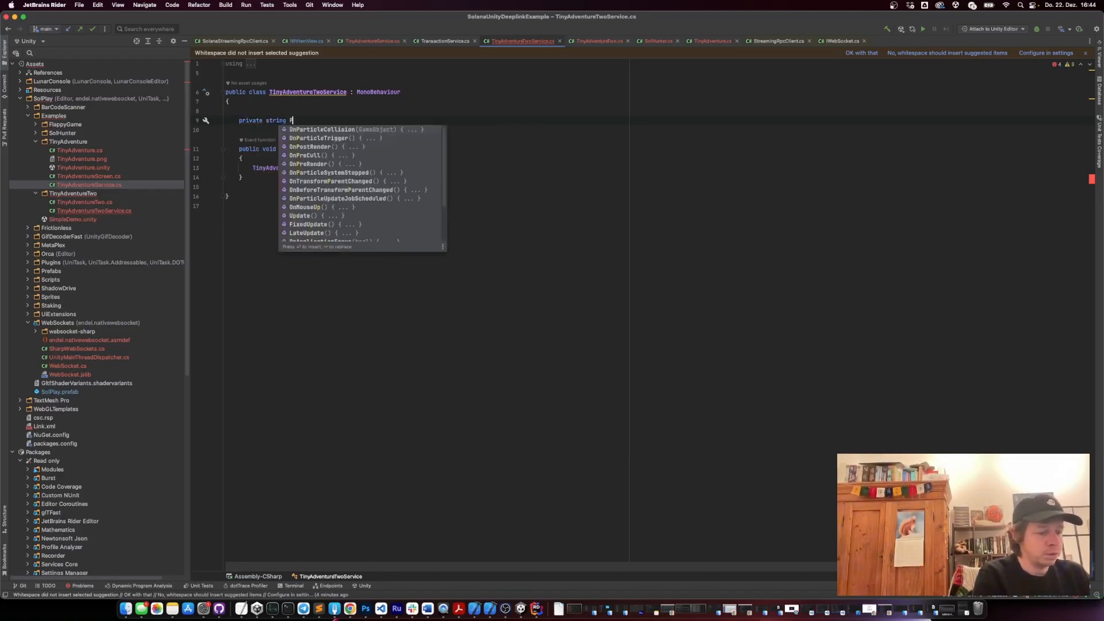
text(ProgramId = ;)
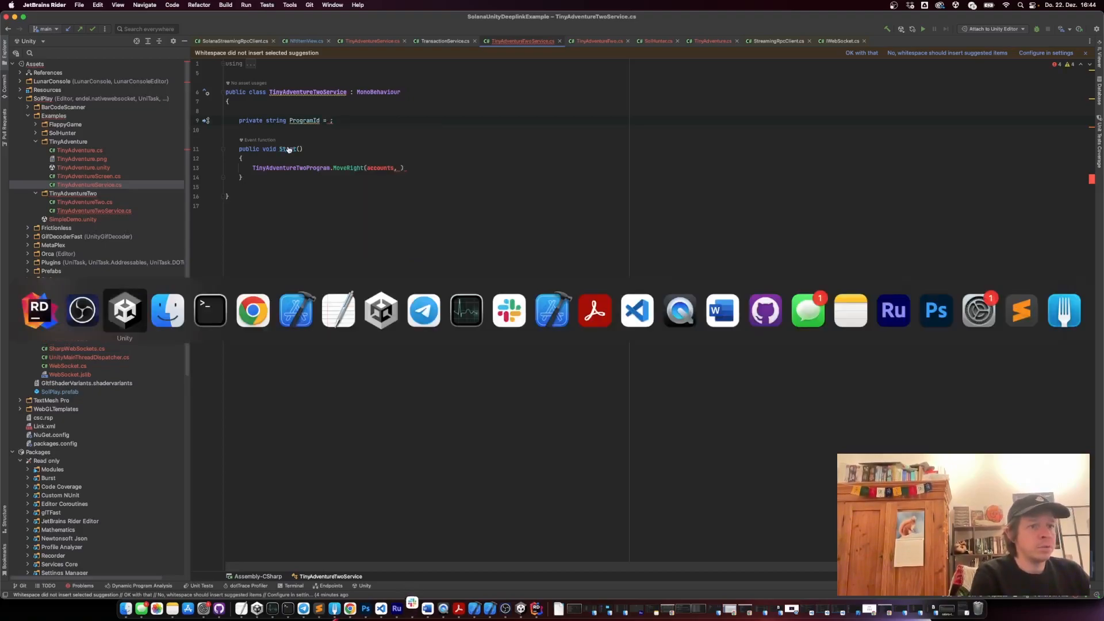
- Assign the program address to ProgramId and pass it into the MoveRight call
click(252, 310)
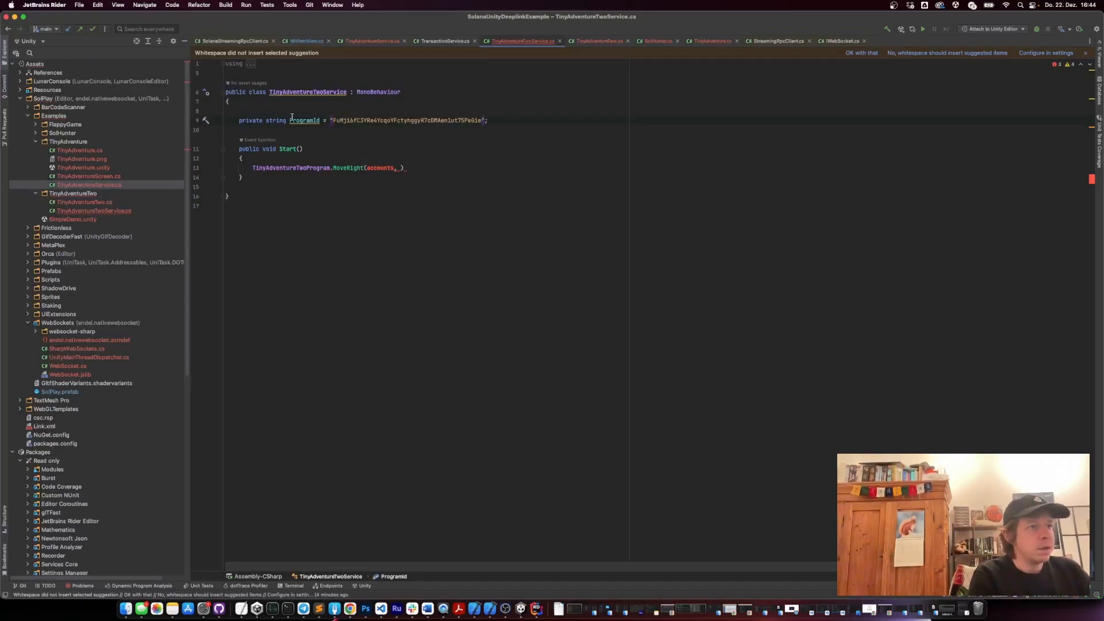
text(ProgramId)
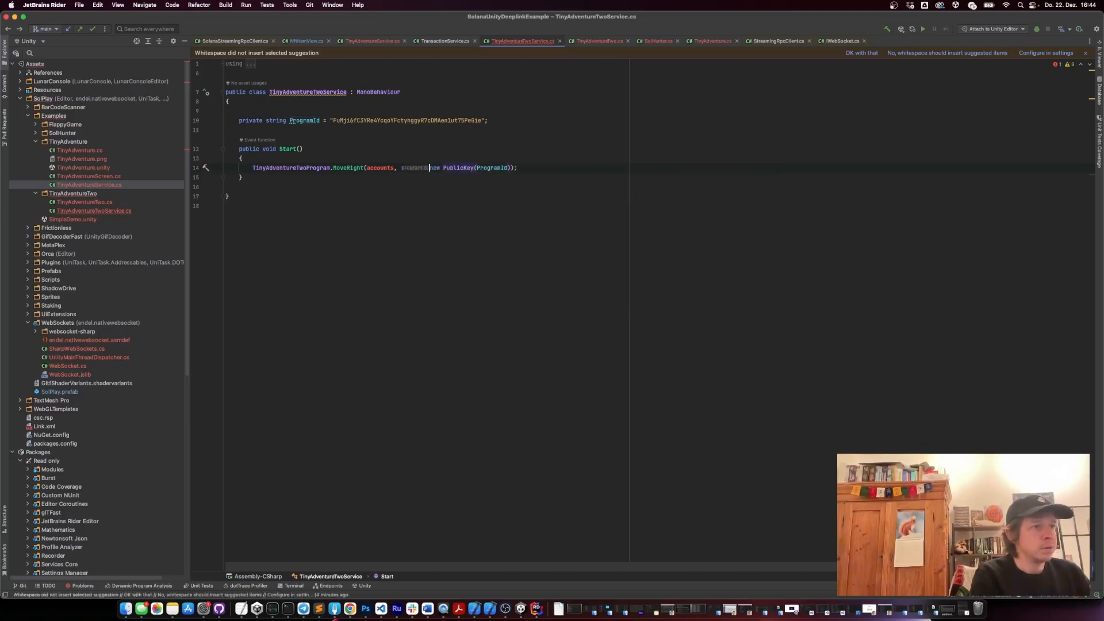
- Create a local MoveRightAccounts variable via quick-fix and start assigning accounts.Signer
click(206, 168)
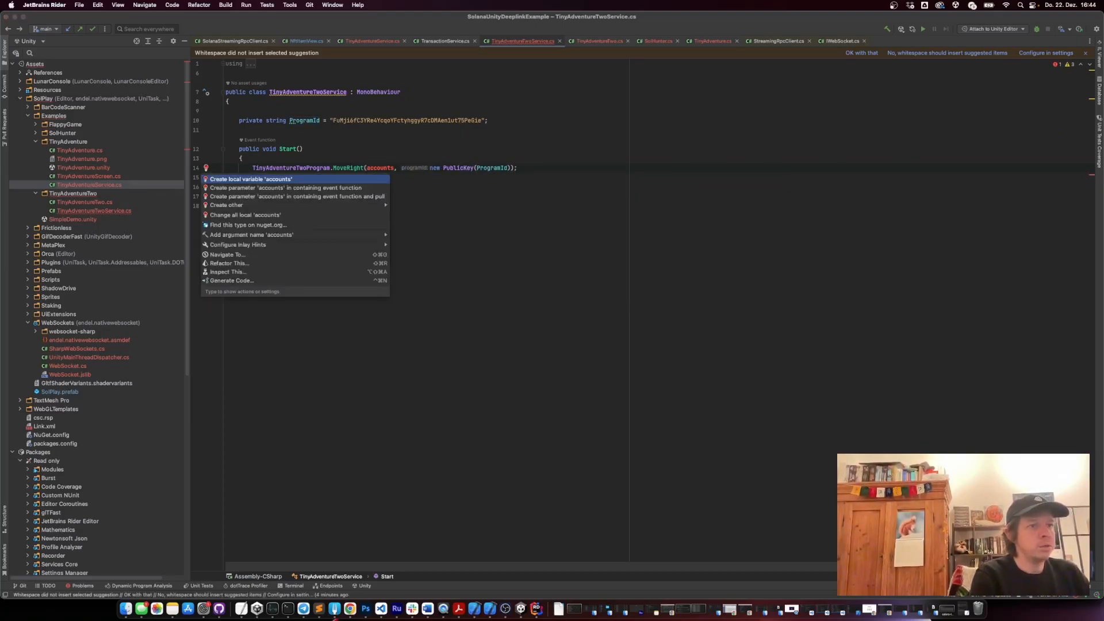
click(249, 180)
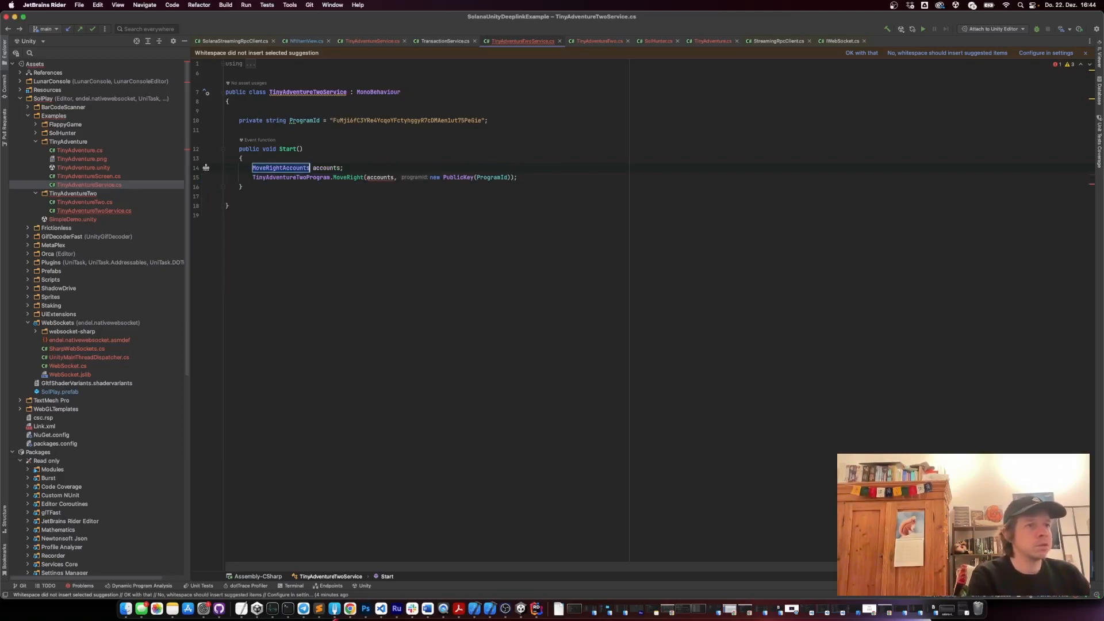
text(= new MoveRightAccounts()
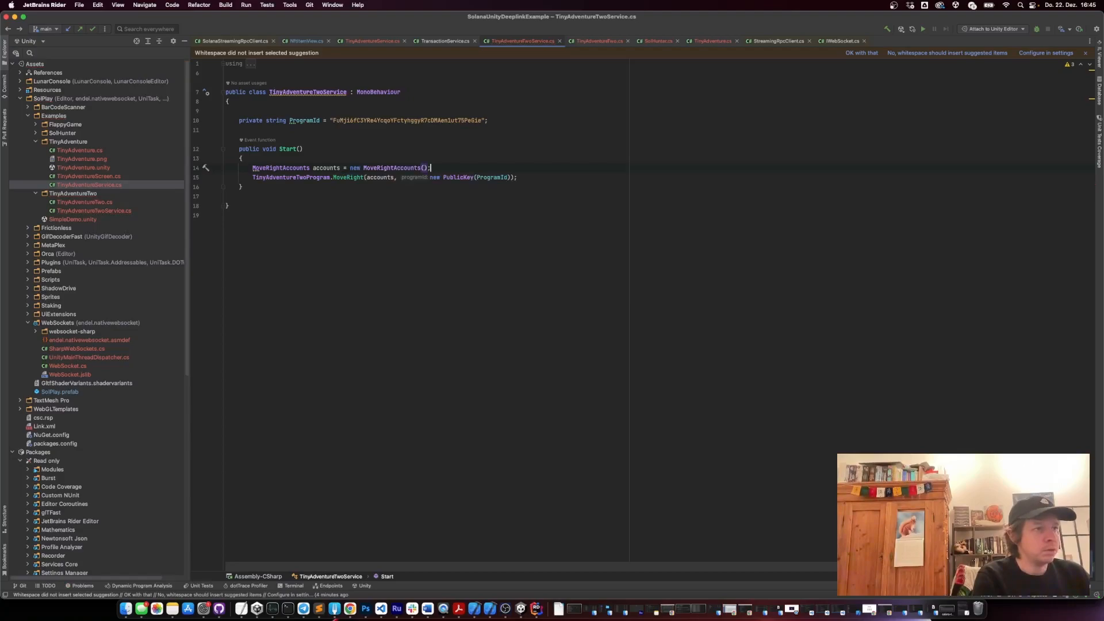
text(accounts.Signer = ;)
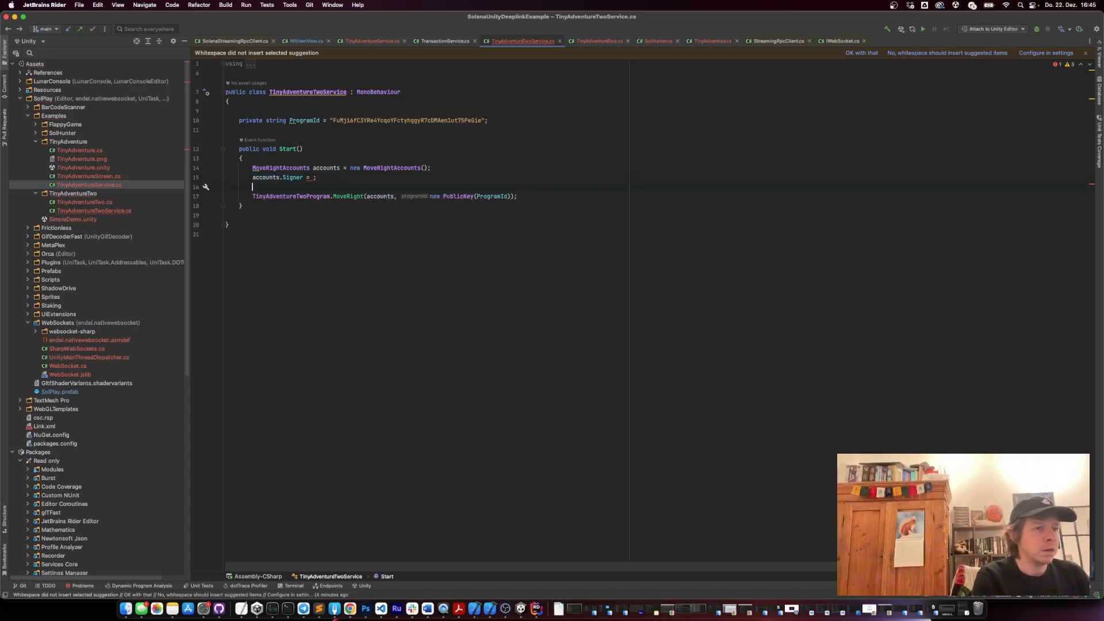
text(accounts.)
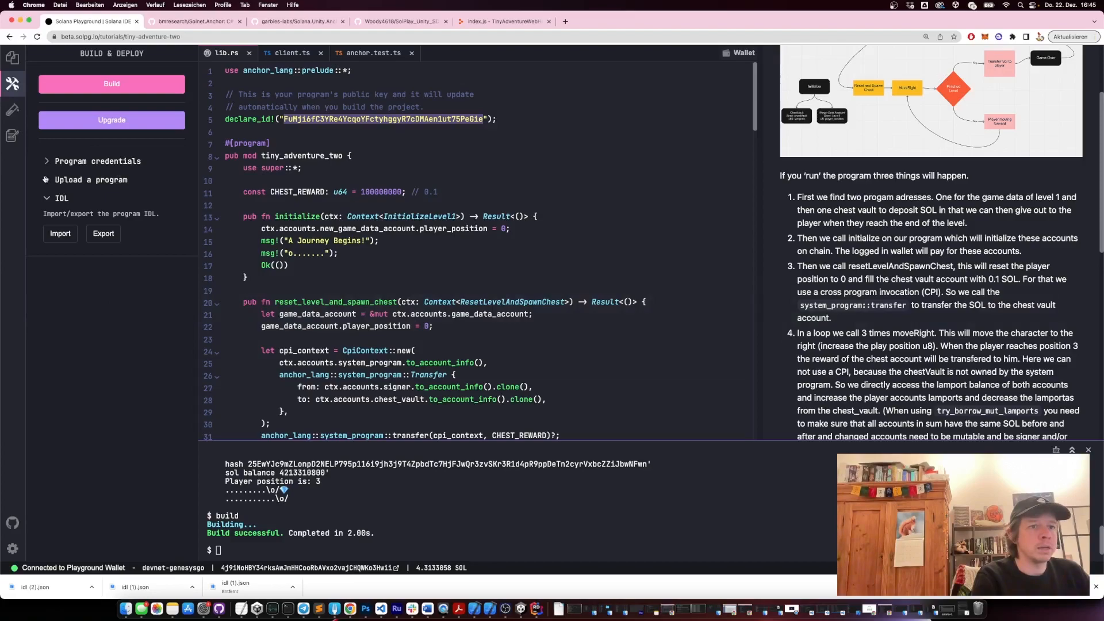
- Show the Solana Playground project files and view the client.ts script
click(12, 57)
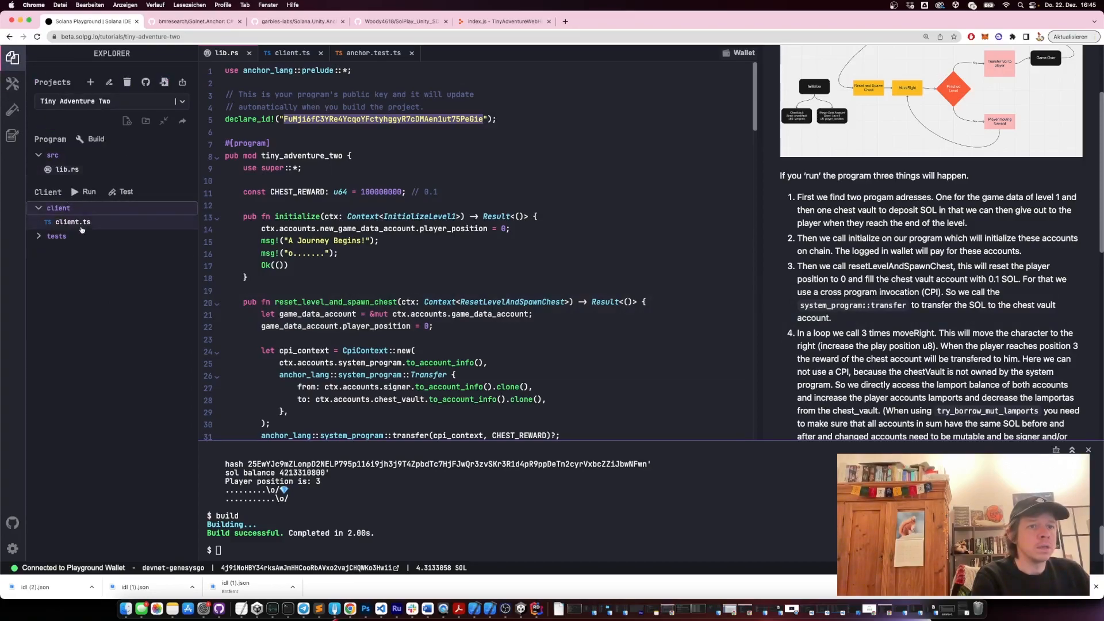
click(288, 53)
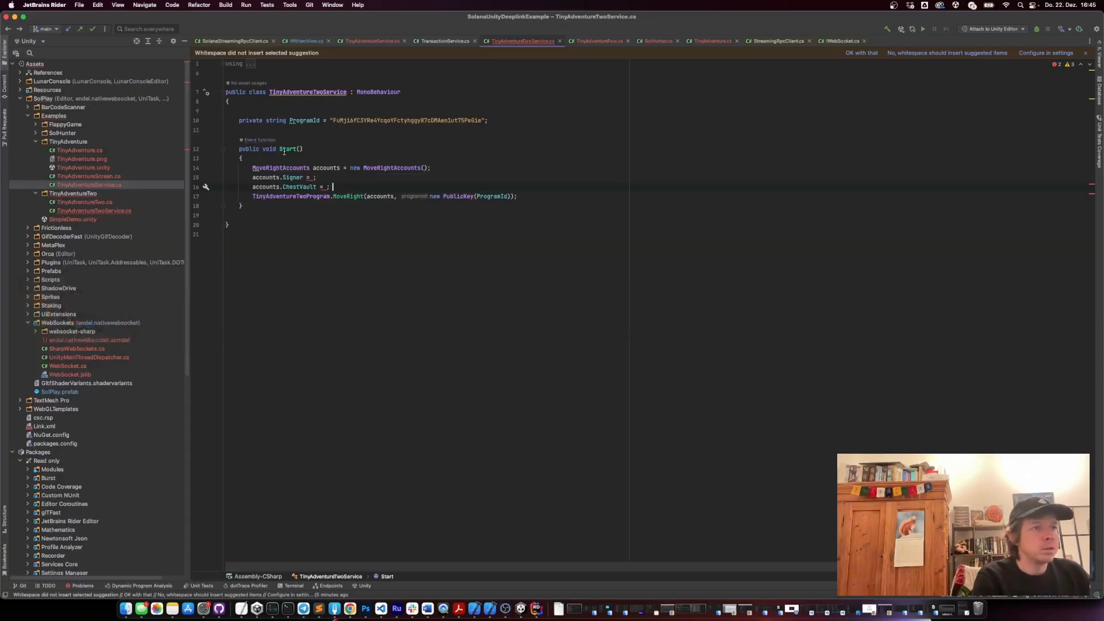
- Resolve WalletHolderService's BaseWallet into baseWallet and set accounts.Signer to its public key
text(const [chestVaultPubKey] = await anchor.web3.PublicKey.findProgramAddress()
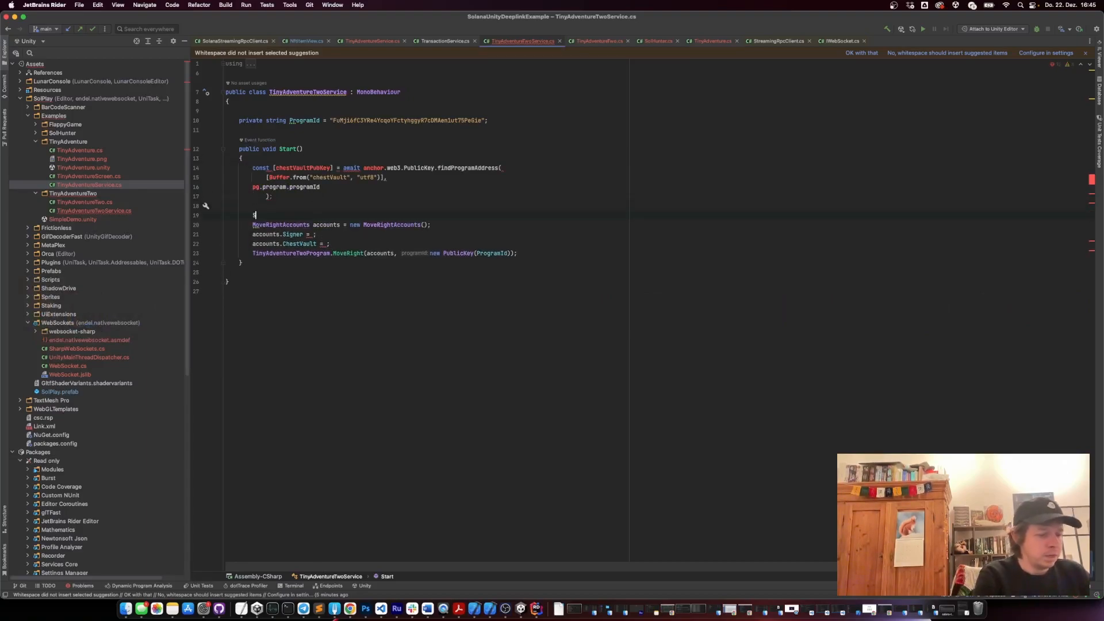
text(Ser)
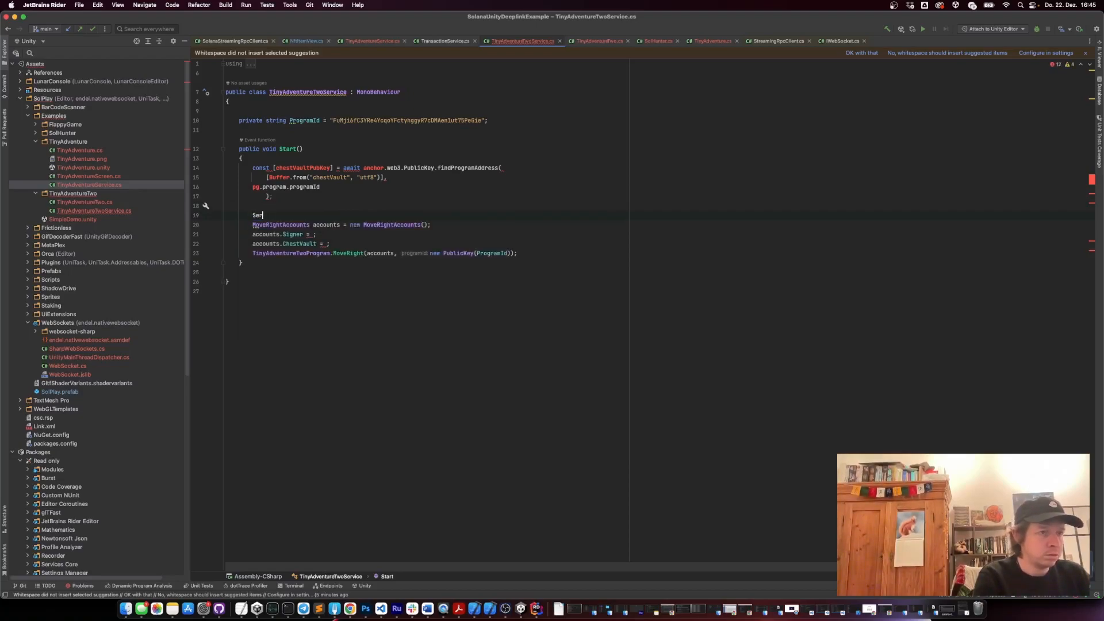
text(Factory.Resolve<WallHol>()
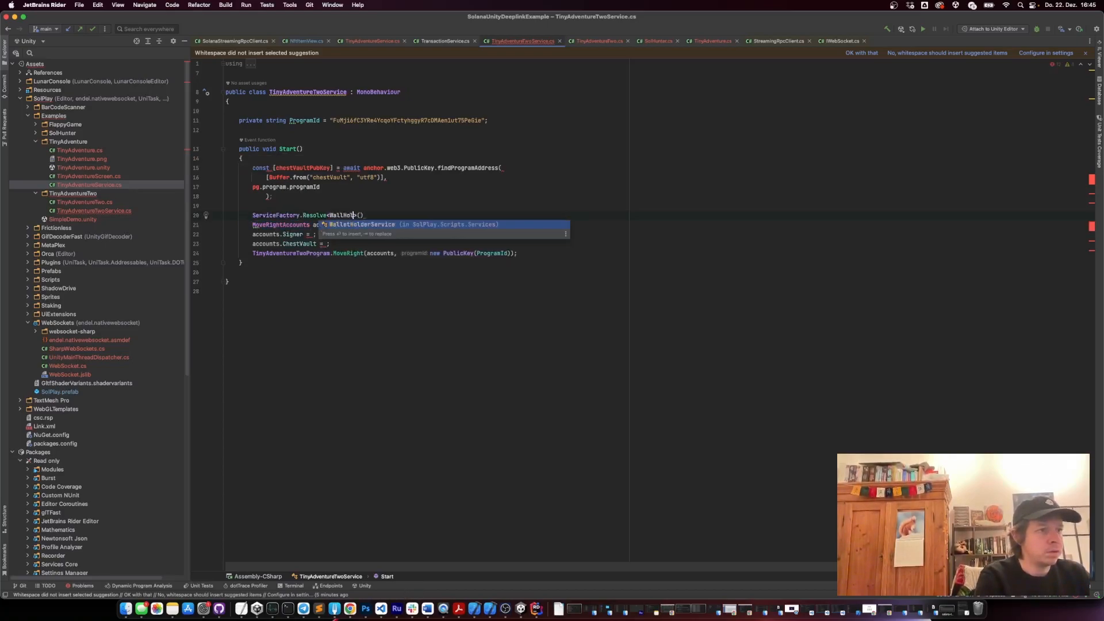
text(.BaseWallet;)
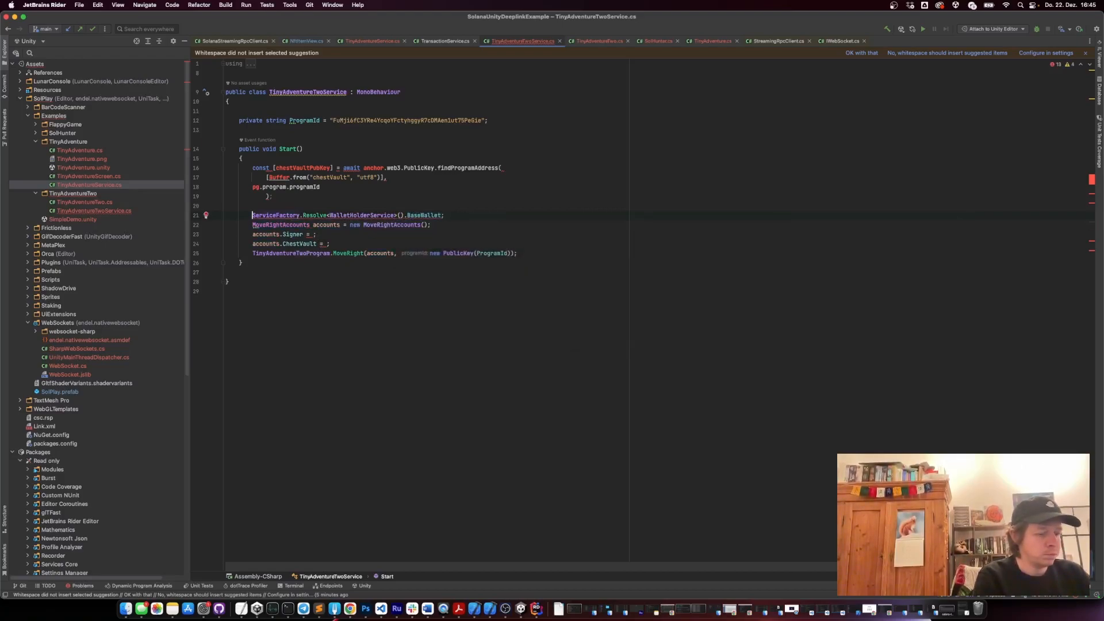
text(var baseWallet =)
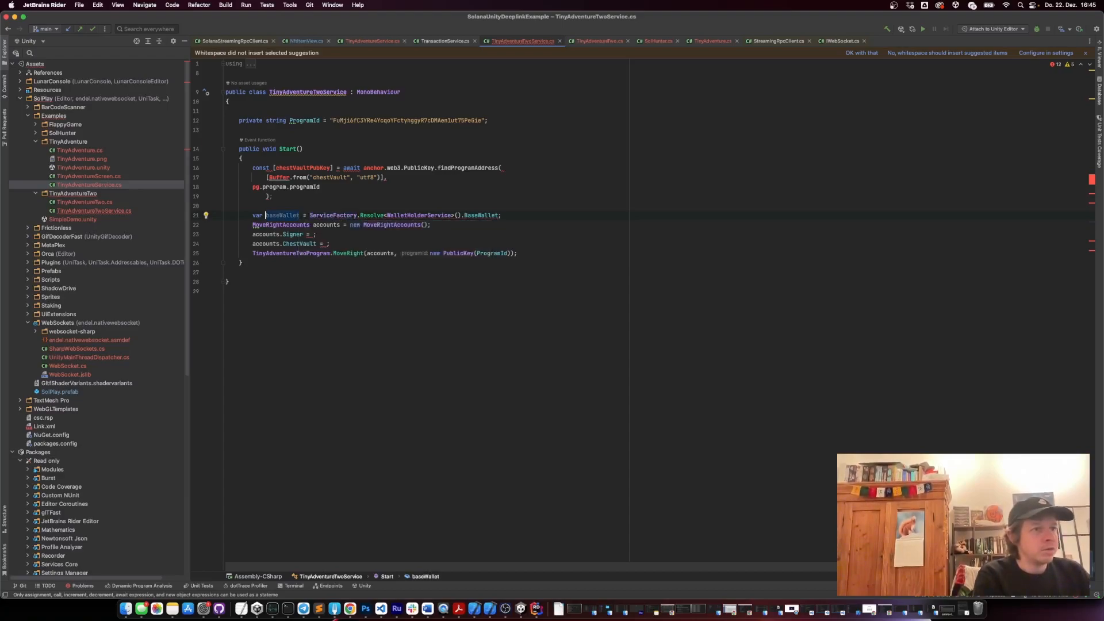
text(baseWallet.Account.PublicKey)
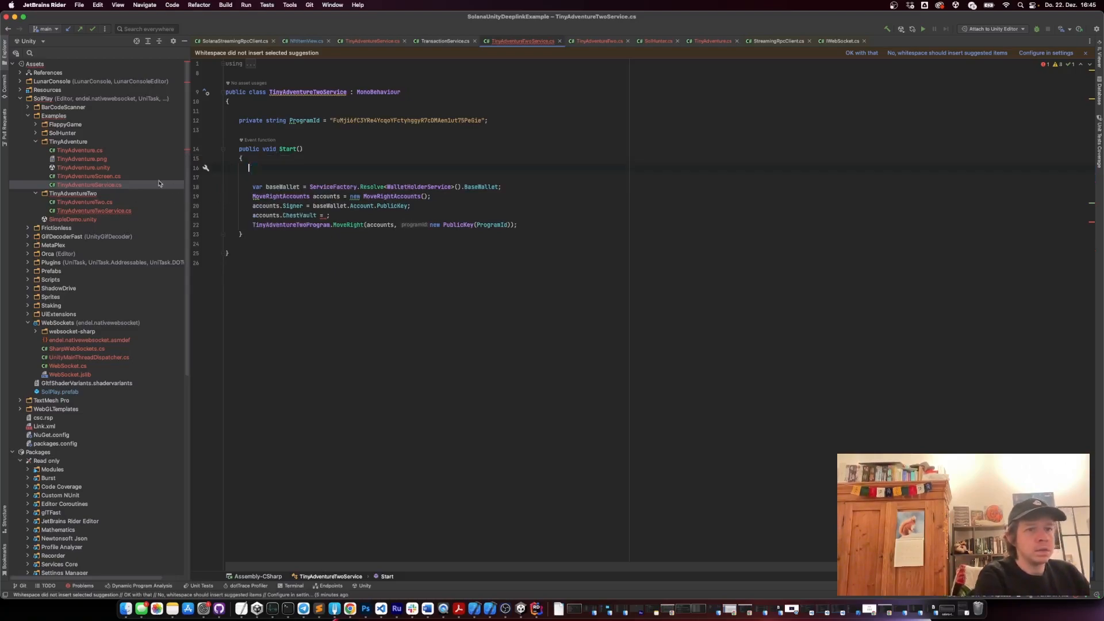
- Switch to the original TinyAdventureService script
click(89, 184)
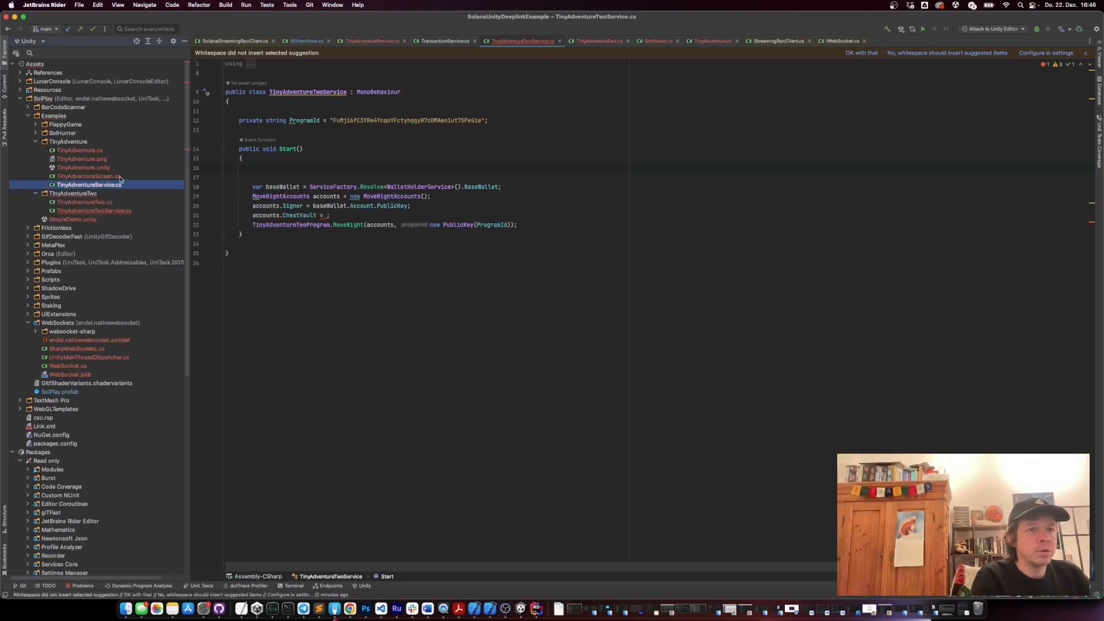
- Copy the TryFindProgramAddress block from TinyAdventureService's OnEnable into TinyAdventureTwoService's Start
click(88, 184)
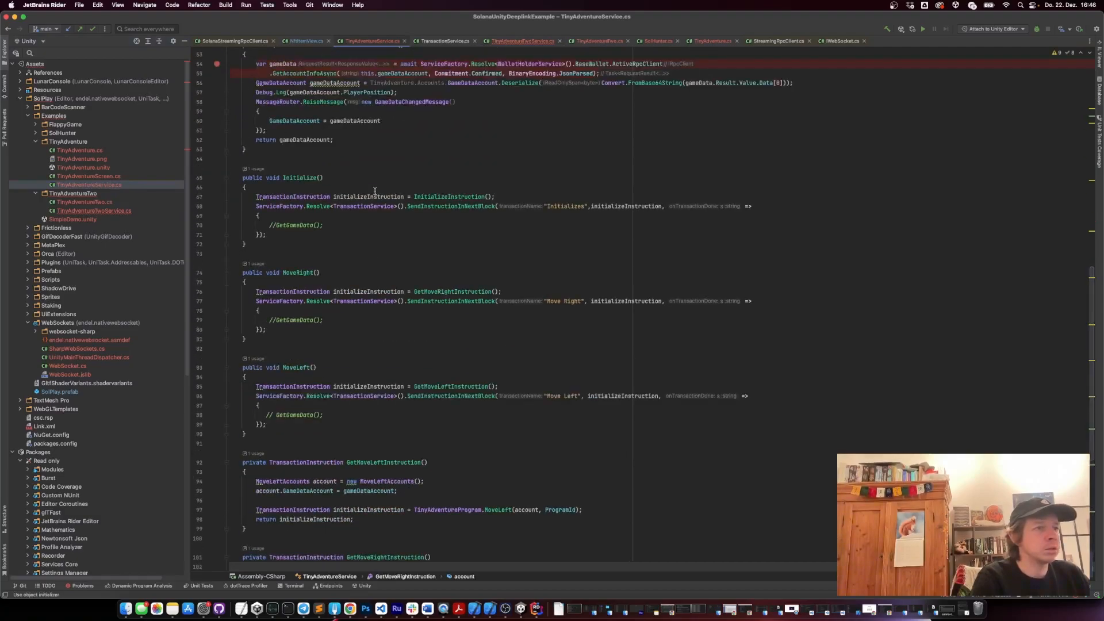
scroll(up, 3)
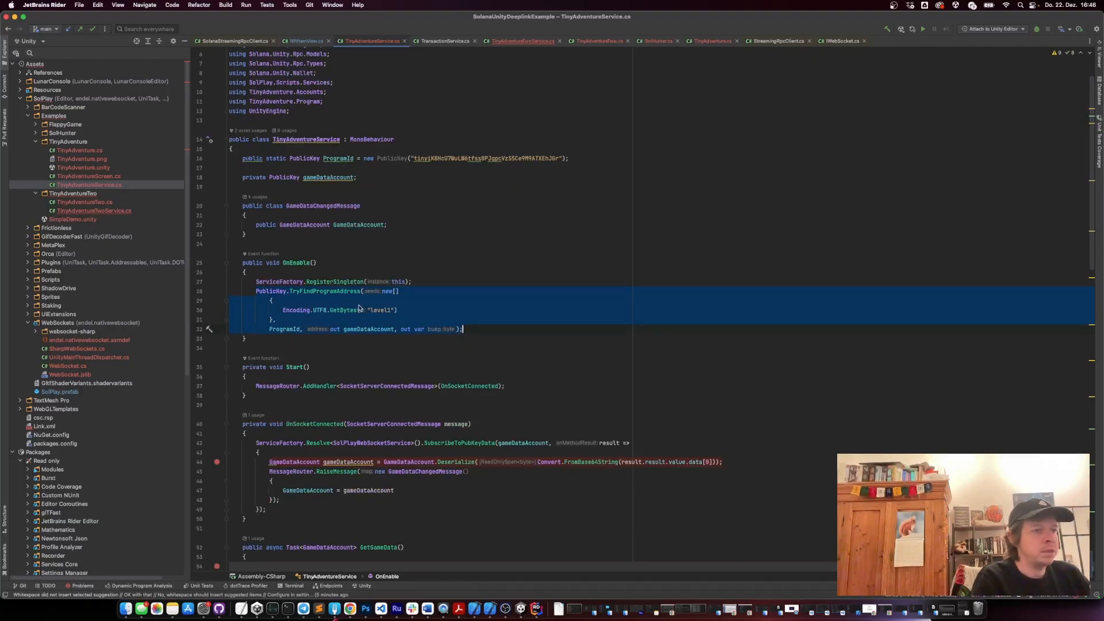
click(521, 40)
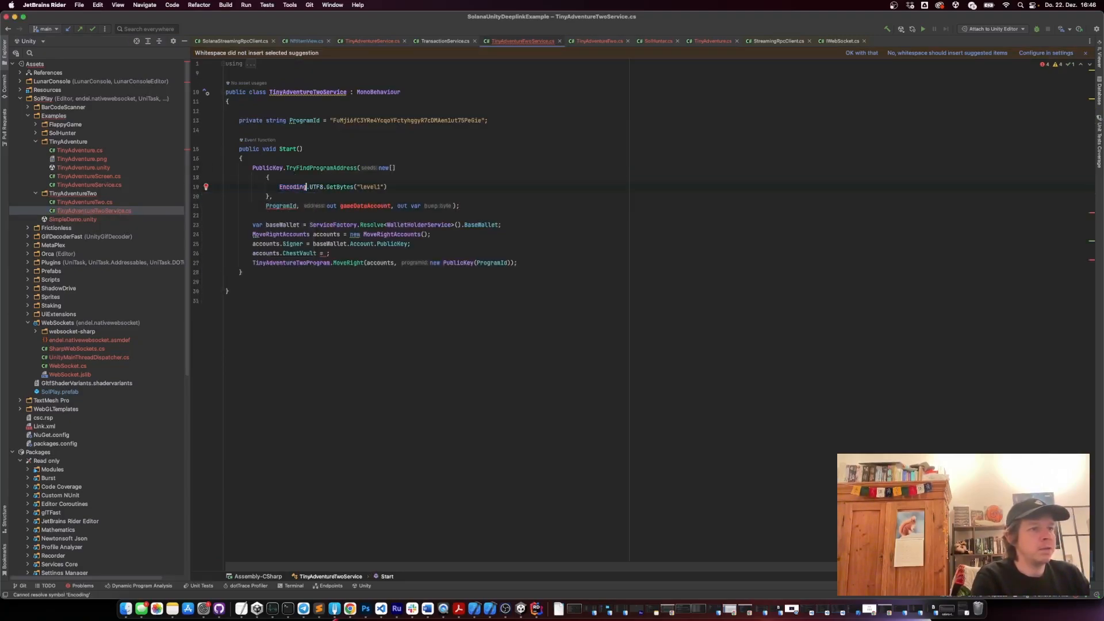
- Seed the address lookup with "chestVault" and wrap ProgramId in a new PublicKey with a declared out type
text(ChestVault)
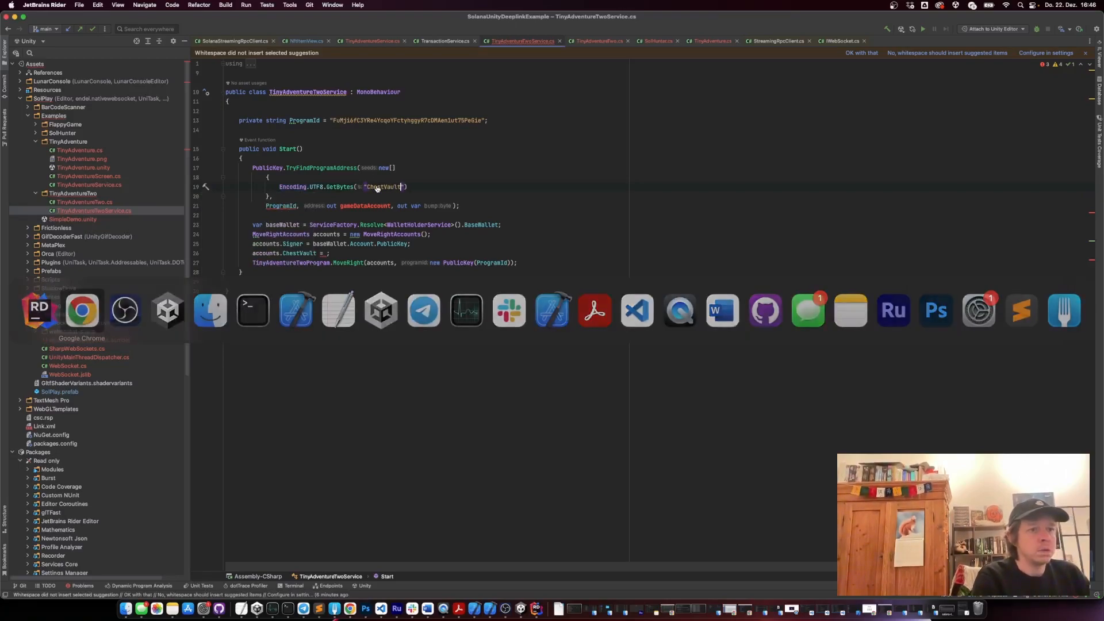
click(81, 309)
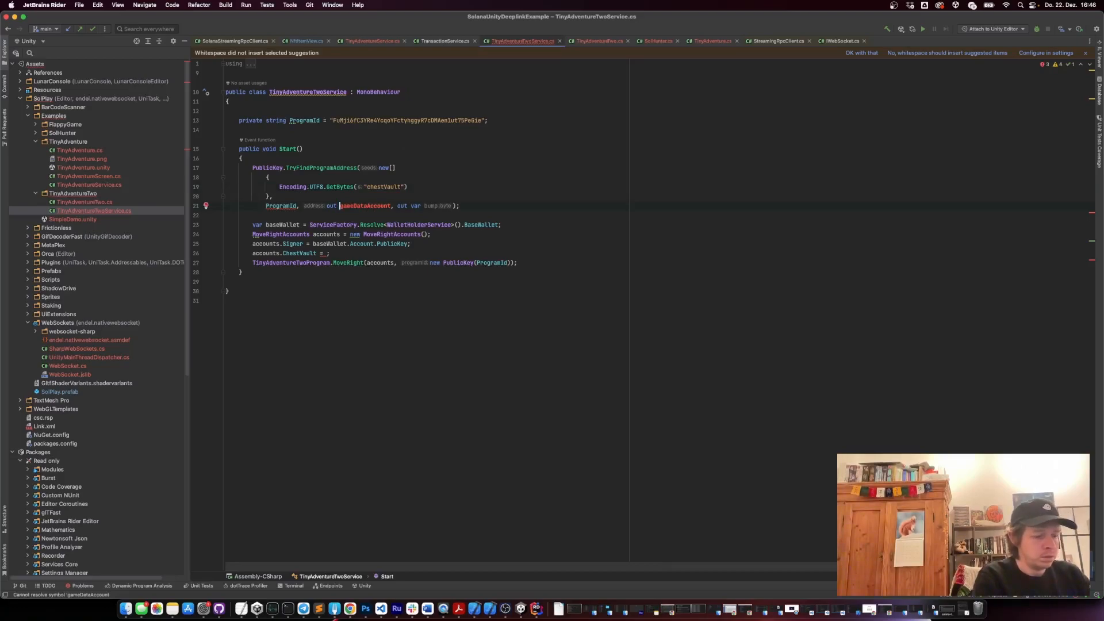
text(PublicKey)
click(384, 253)
text(gameDataAccount)
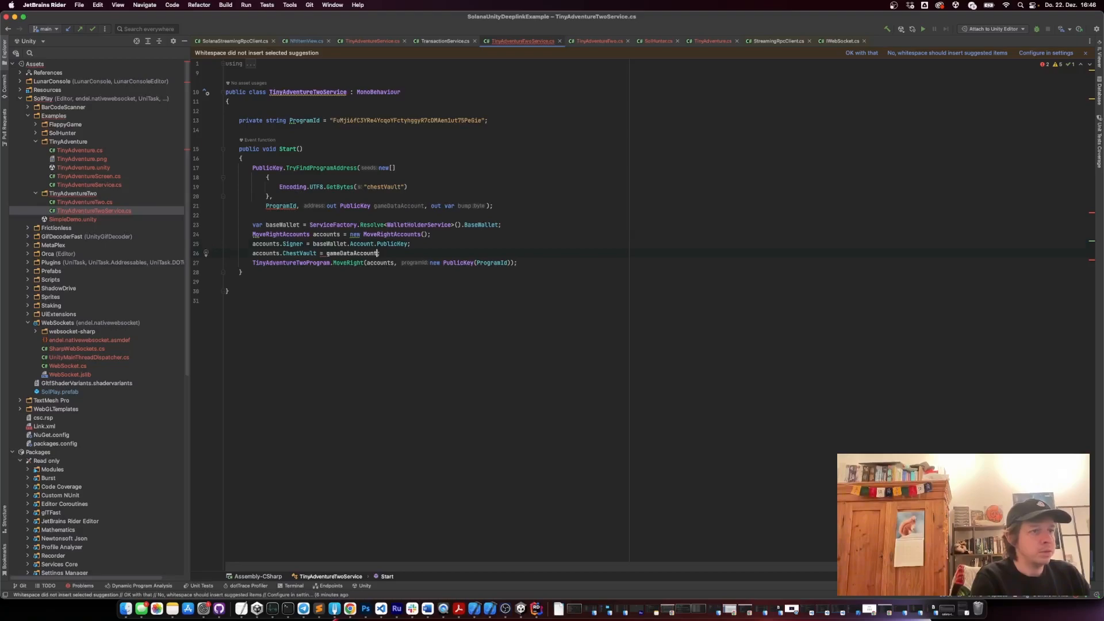
- Set accounts.SystemProgram to SystemProgram.ProgramIdKey and begin the GameDataAccount assignment
text(accounts)
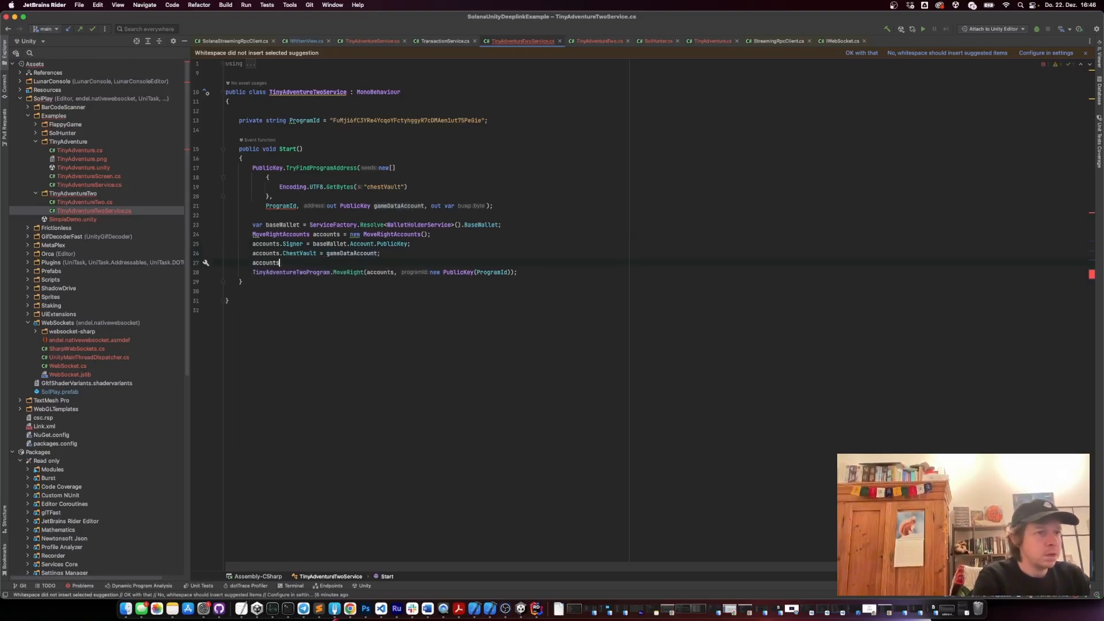
text(.SystemProgram)
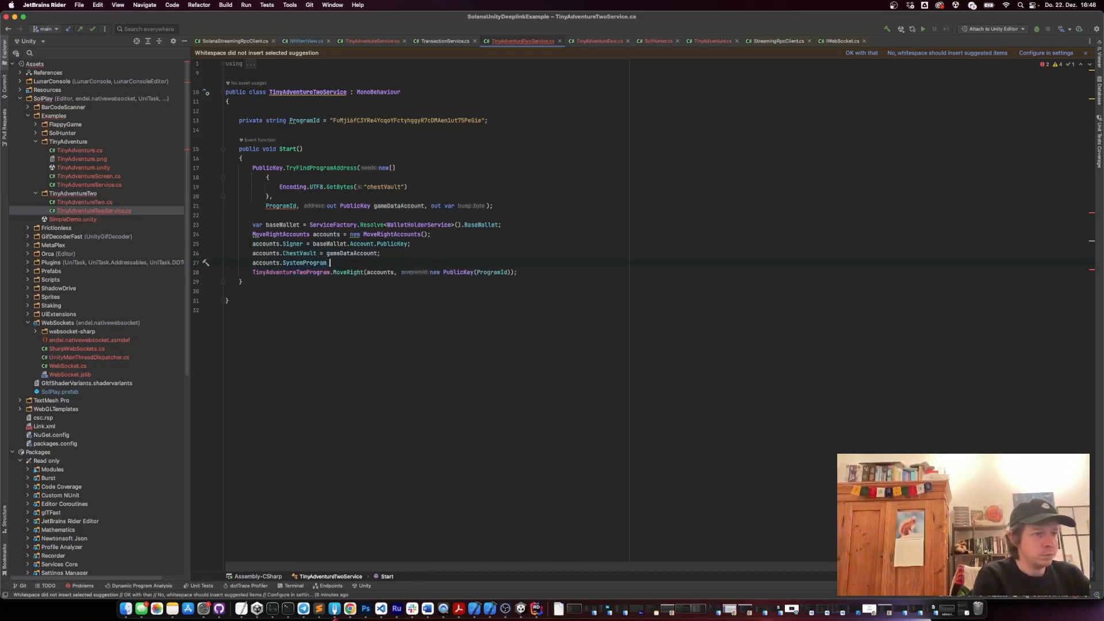
text(= SystemProgram.ProgramIdKey;)
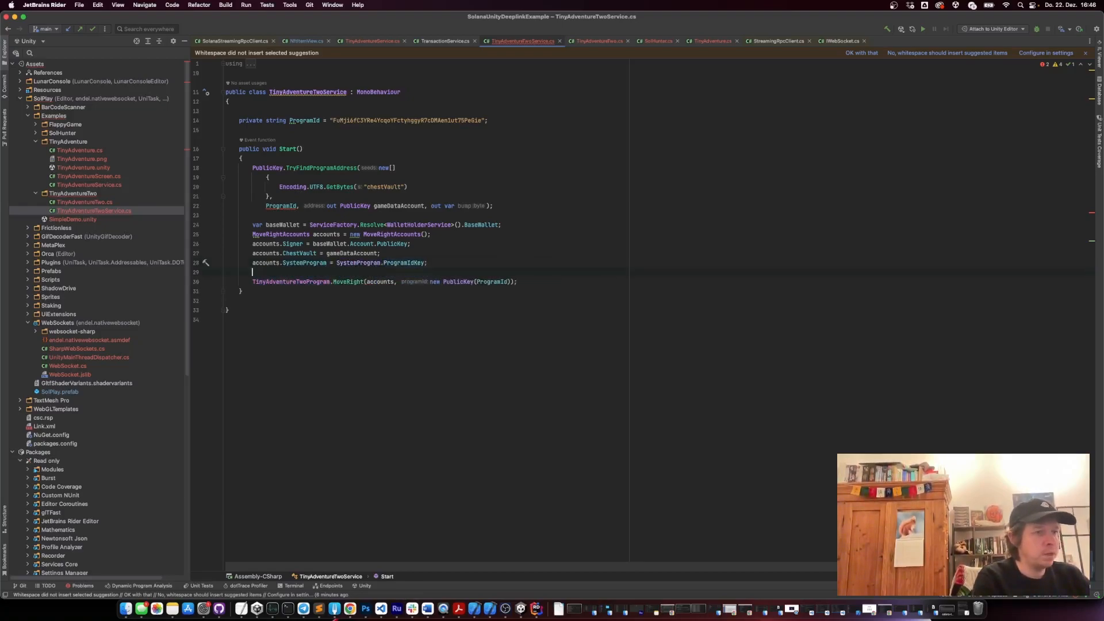
text(accounts.GameDataAccount = ;)
click(406, 204)
text(new PublicKey()
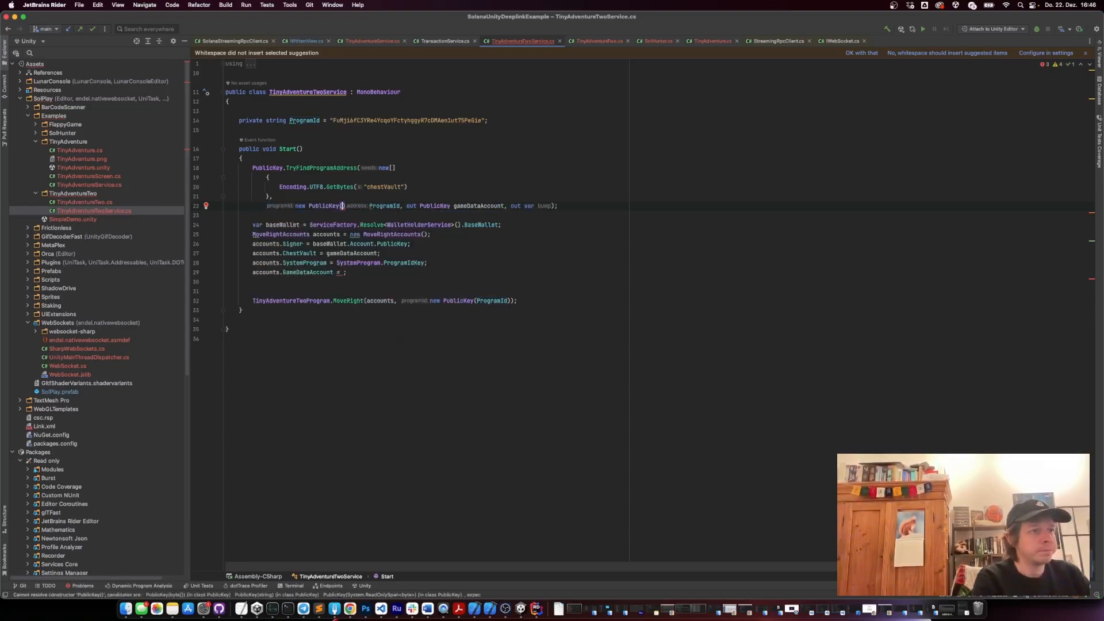
- Derive a second PDA from the "level1" seed into gameDataAccount and assign it to GameDataAccount
text(ProgramId)
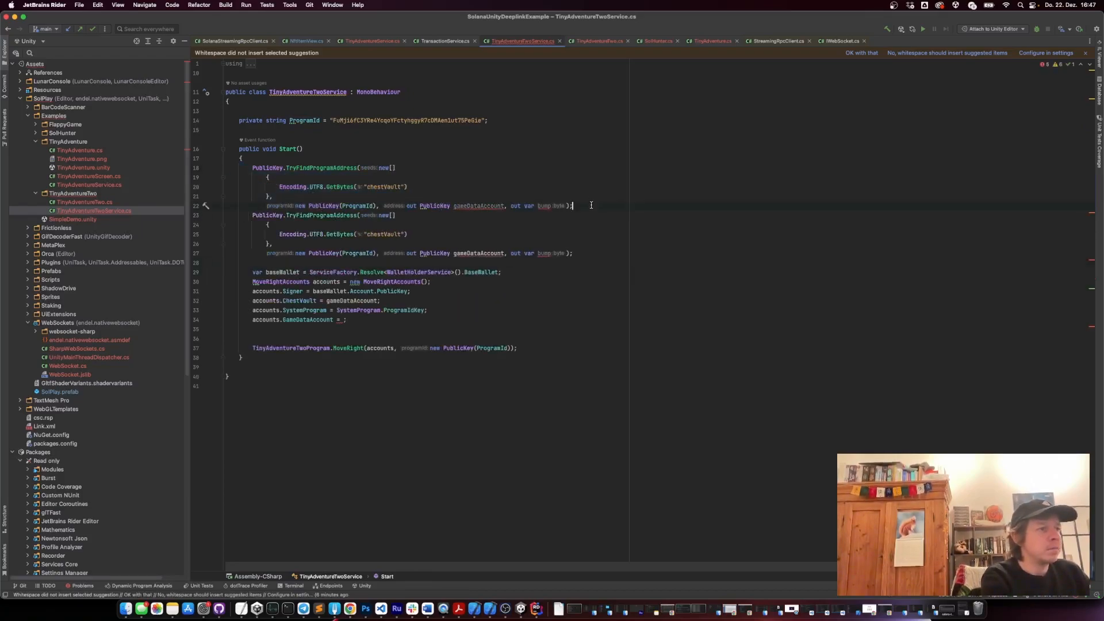
text(level1)
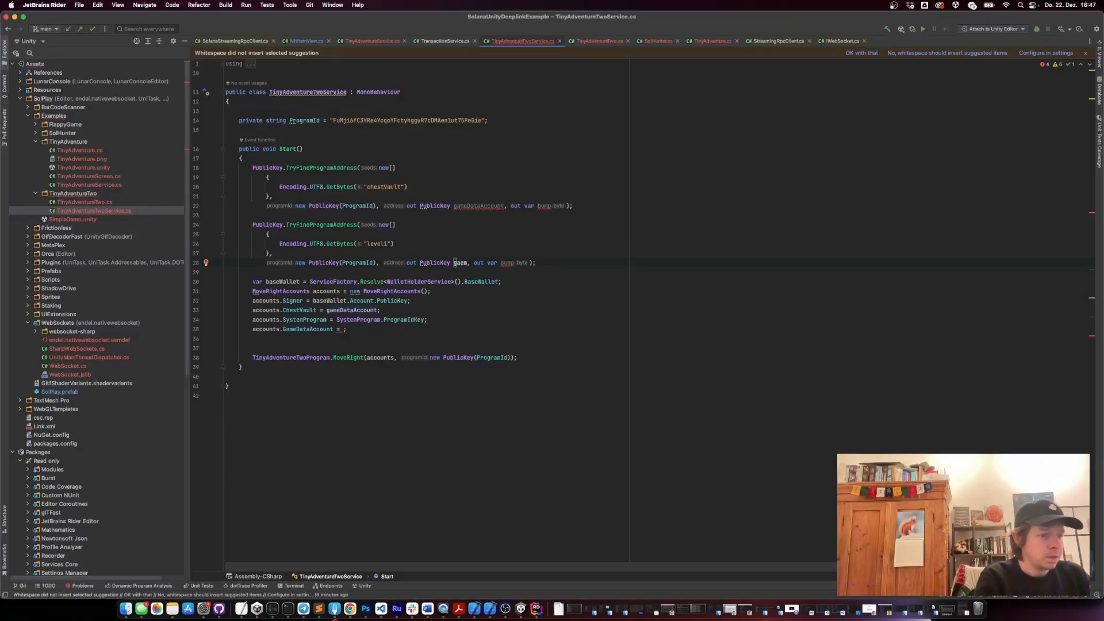
text(gameDataAccount)
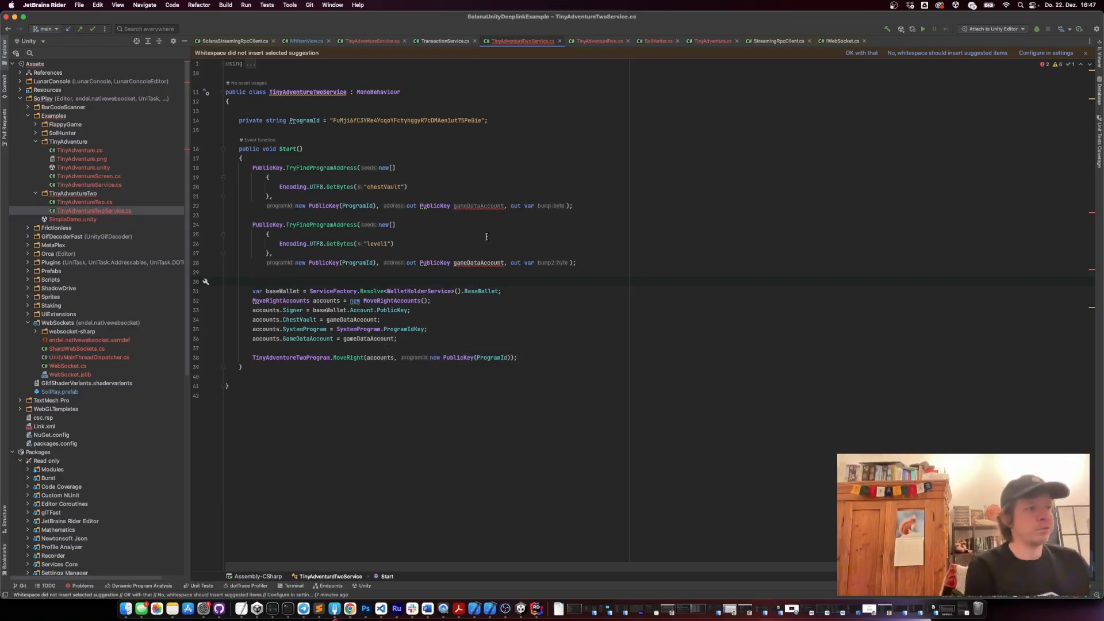
- Rename the first PDA's output to chestVault and use it for the ChestVault assignment
click(479, 206)
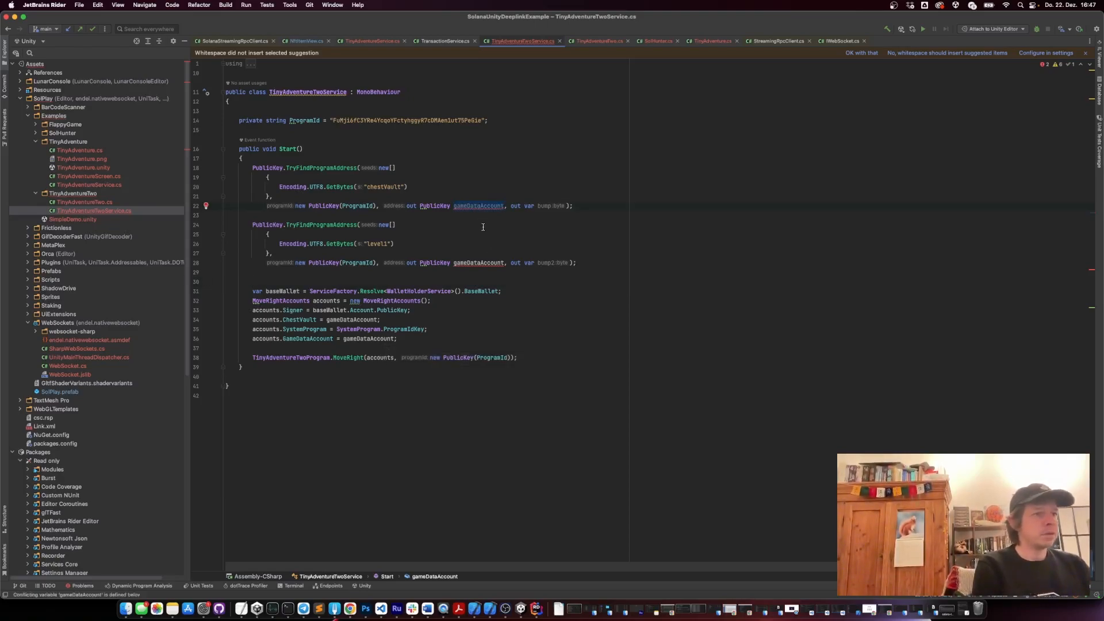
text(chestVault)
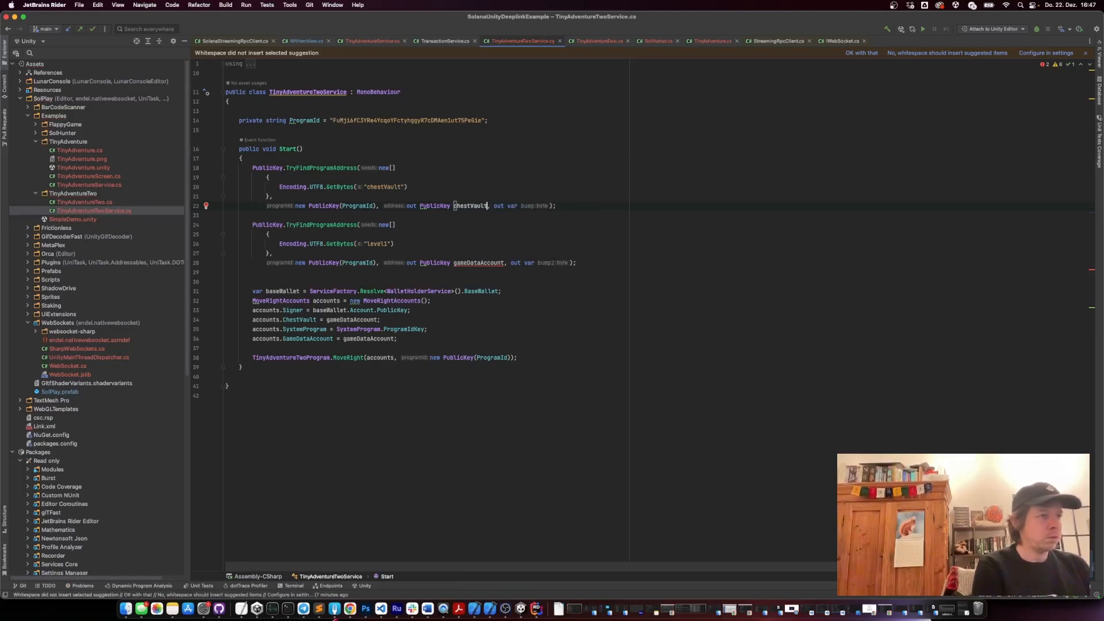
double_click(470, 205)
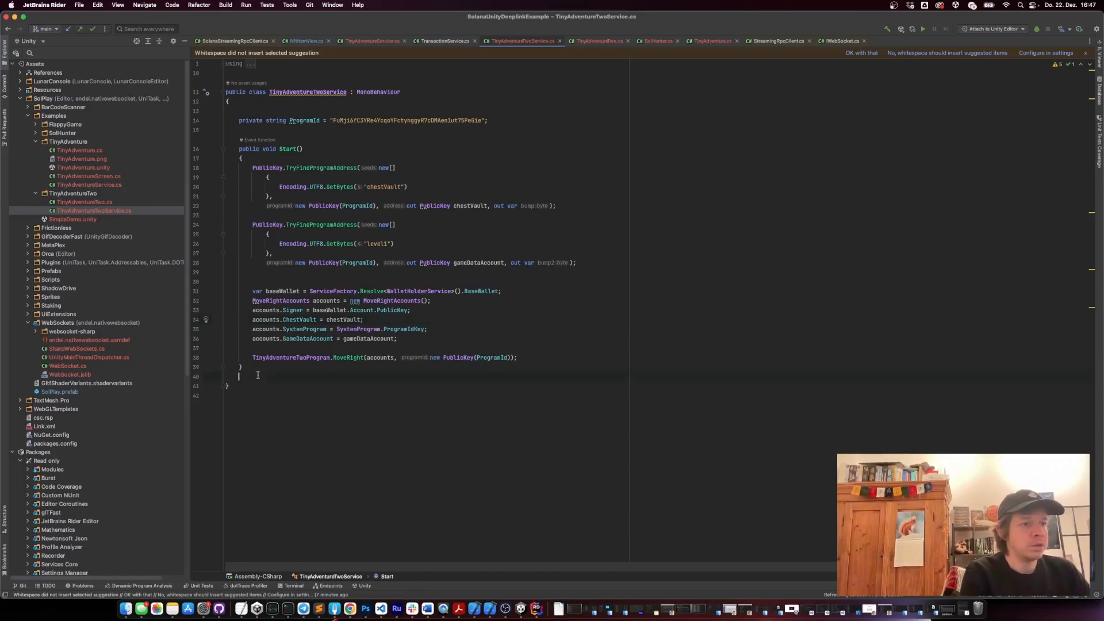
key(enter)
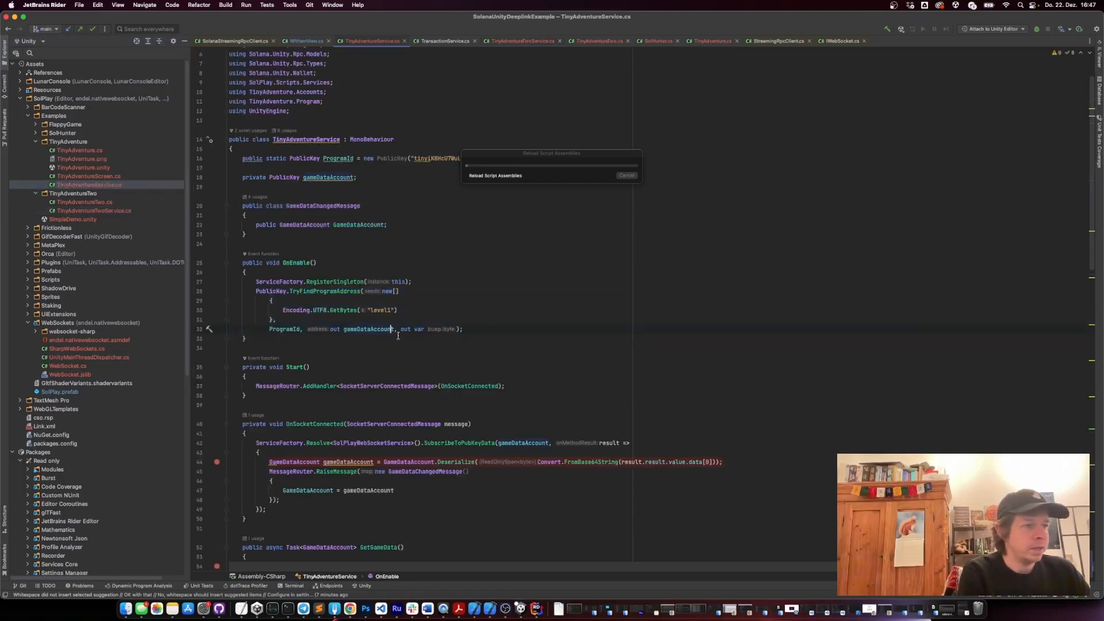
scroll(down, 3)
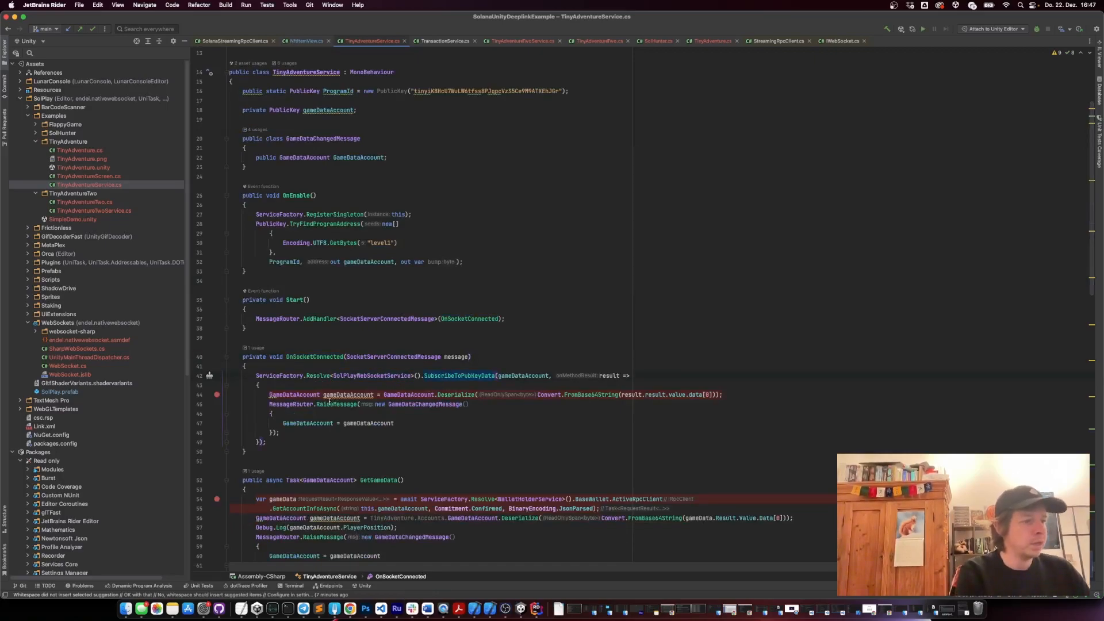
click(723, 394)
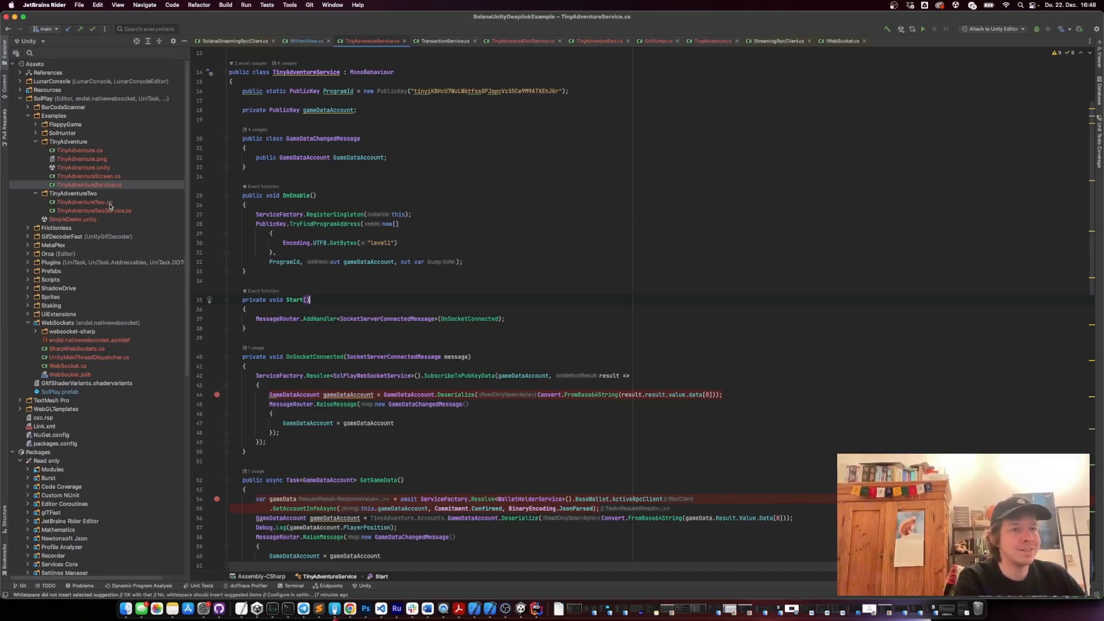
mouse_move(451, 291)
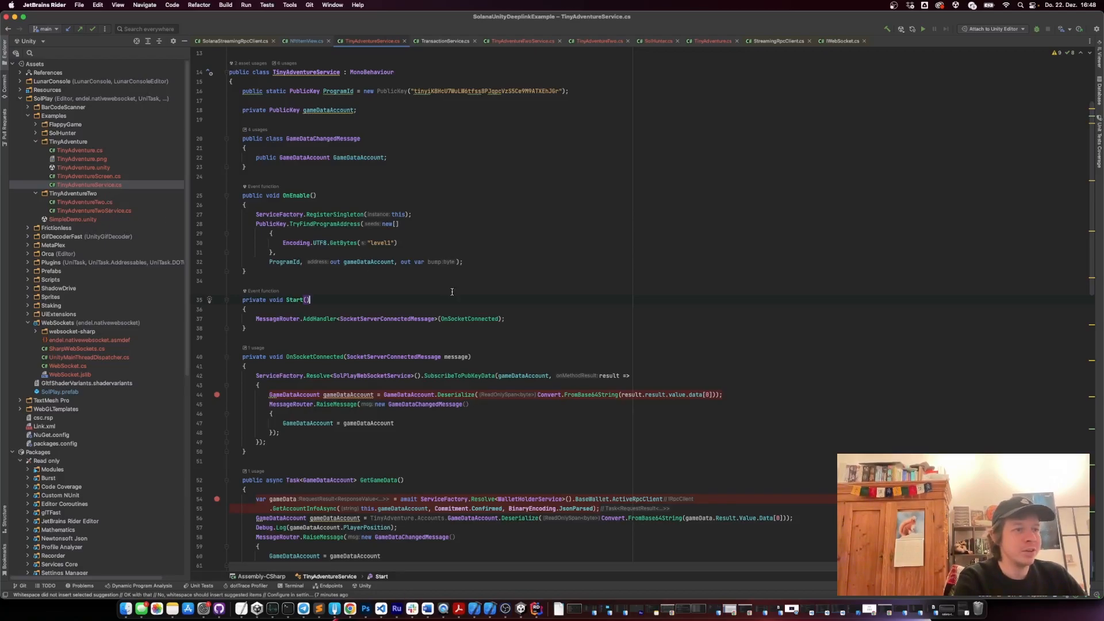
click(92, 210)
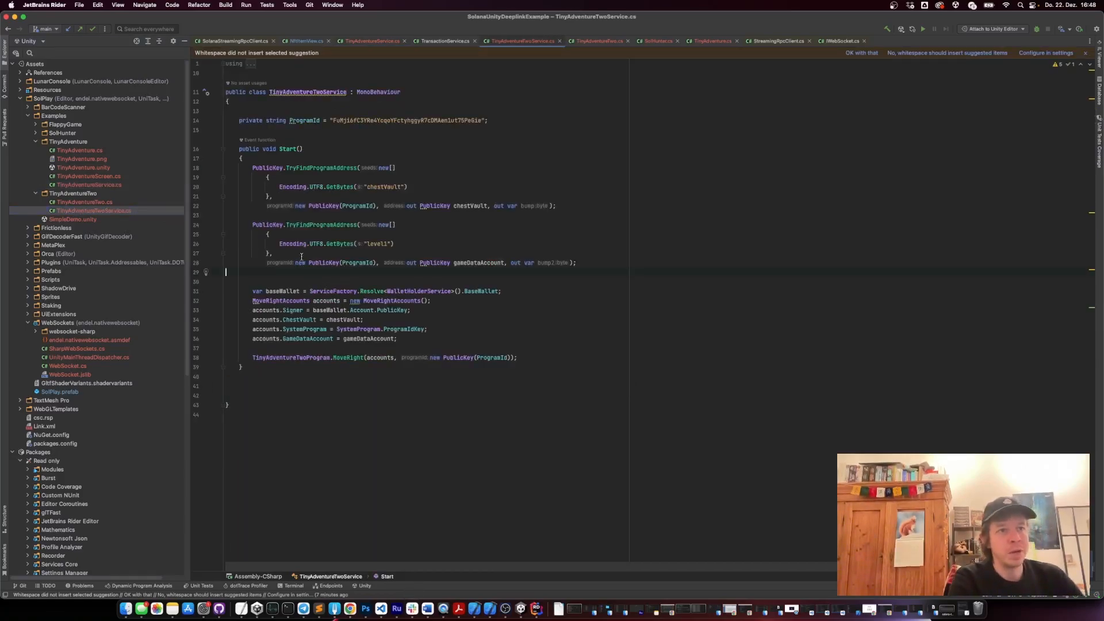
click(89, 184)
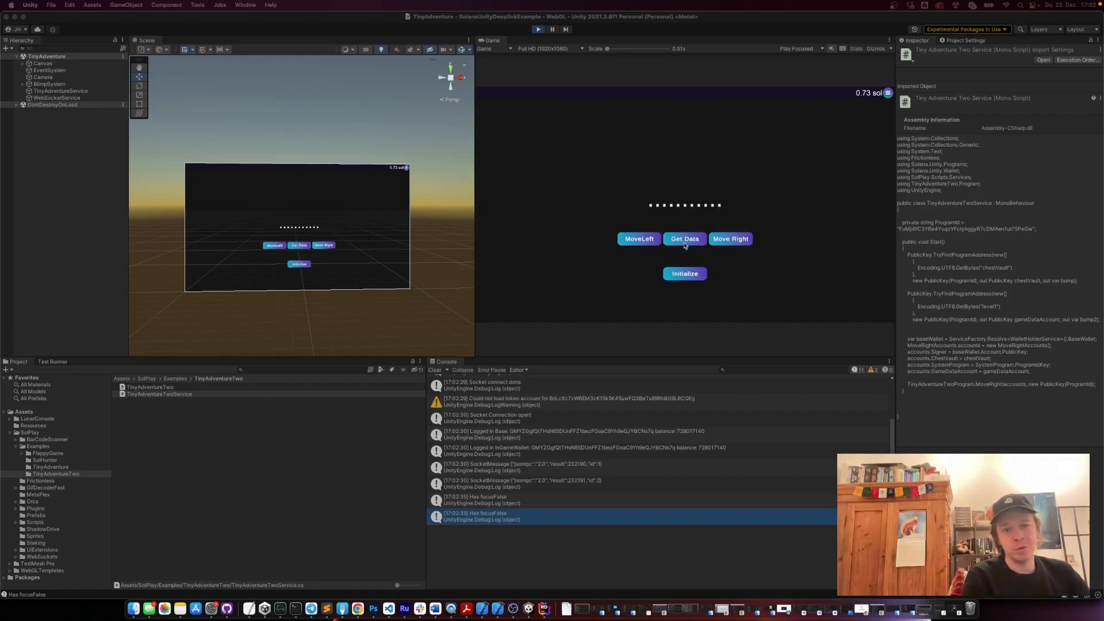
mouse_move(589, 202)
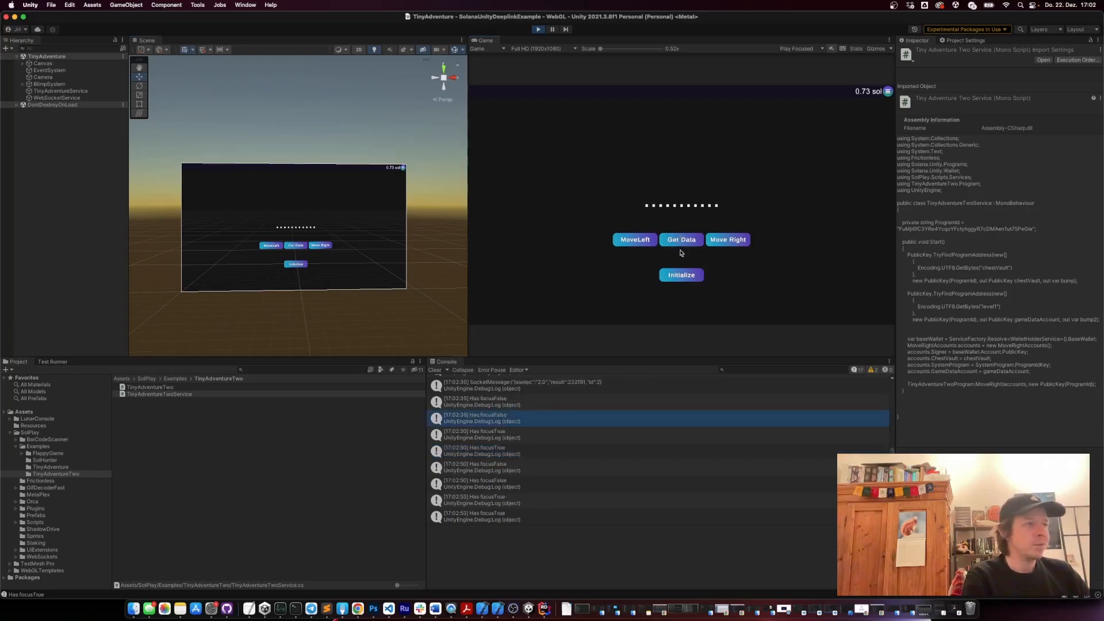
mouse_move(683, 225)
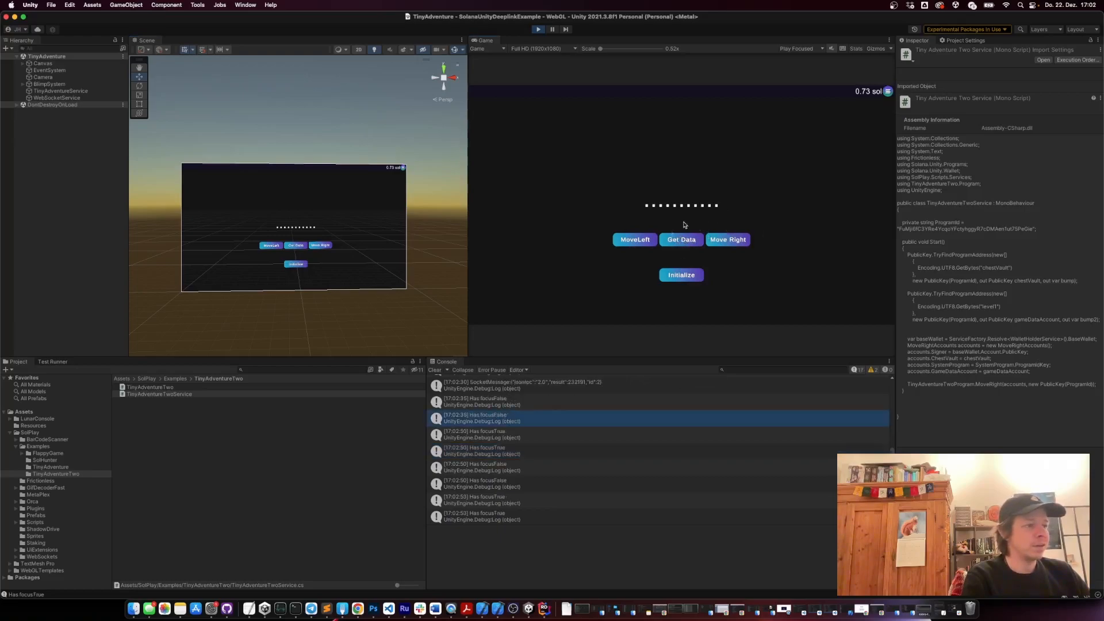
- Fetch the game data to show the player, then move it one step left and one step right
click(727, 239)
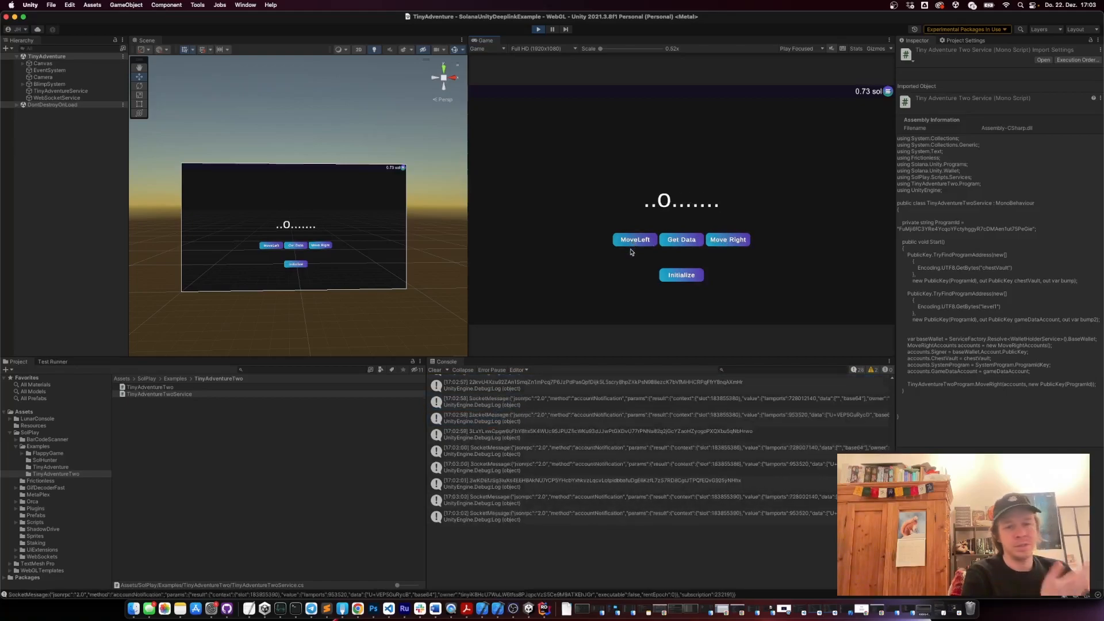
mouse_move(793, 253)
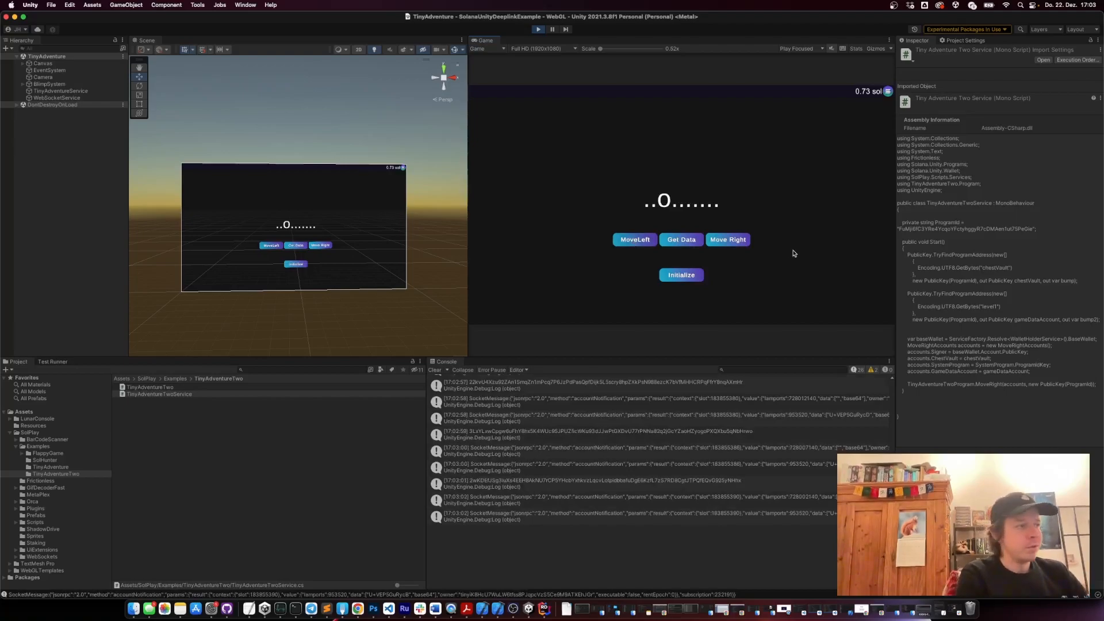
click(726, 239)
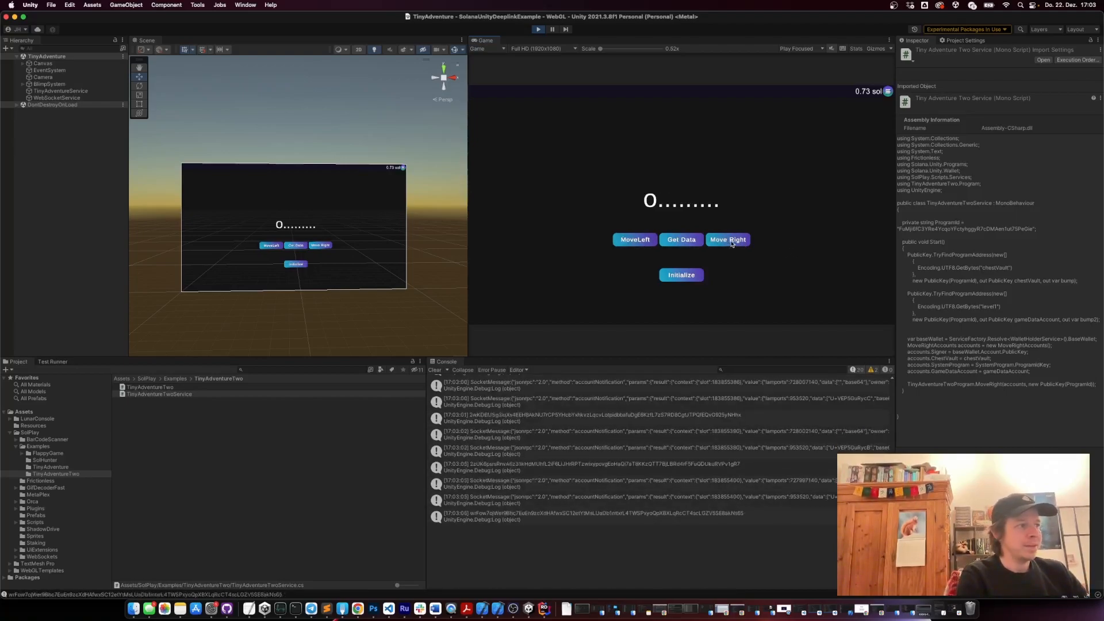
click(727, 239)
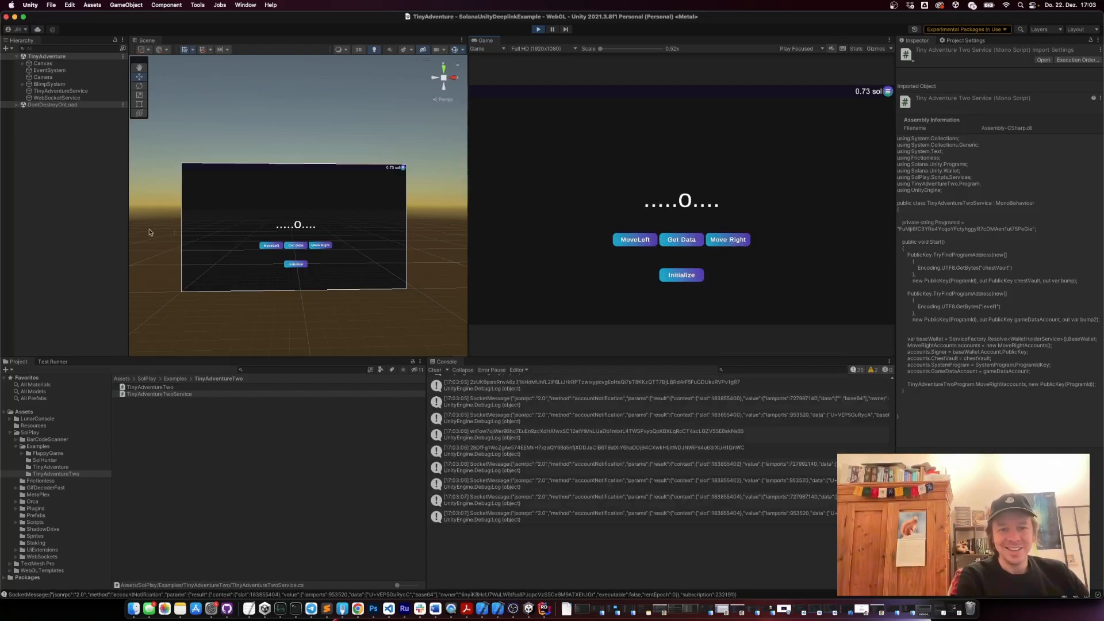